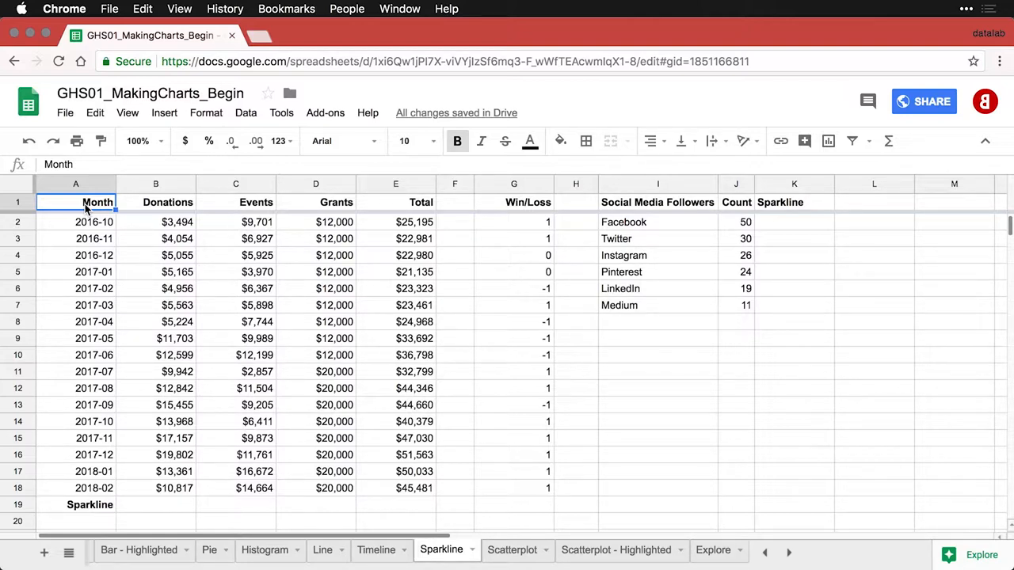
{"action": "mouse_move", "coordinate": [114, 367]}
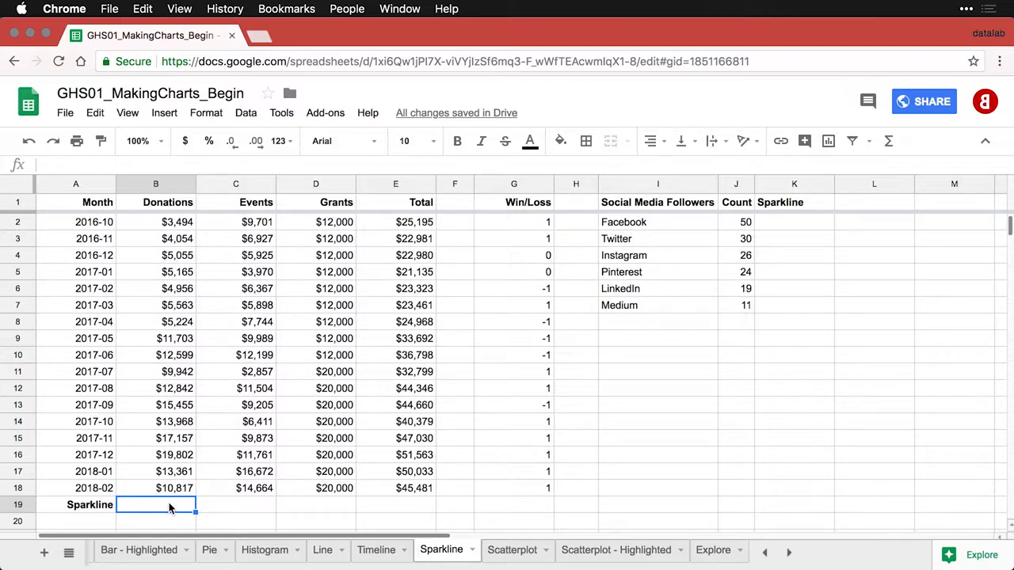
Enter a SPARKLINE formula over B2:B18 in B19 to chart Donations.
{"action": "type", "text": "="}
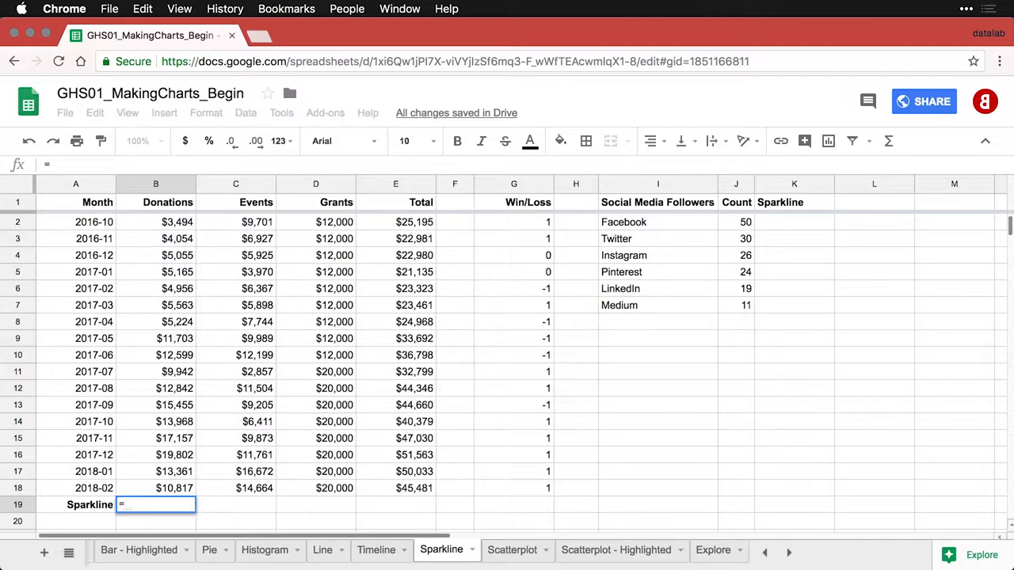
{"action": "type", "text": "spar"}
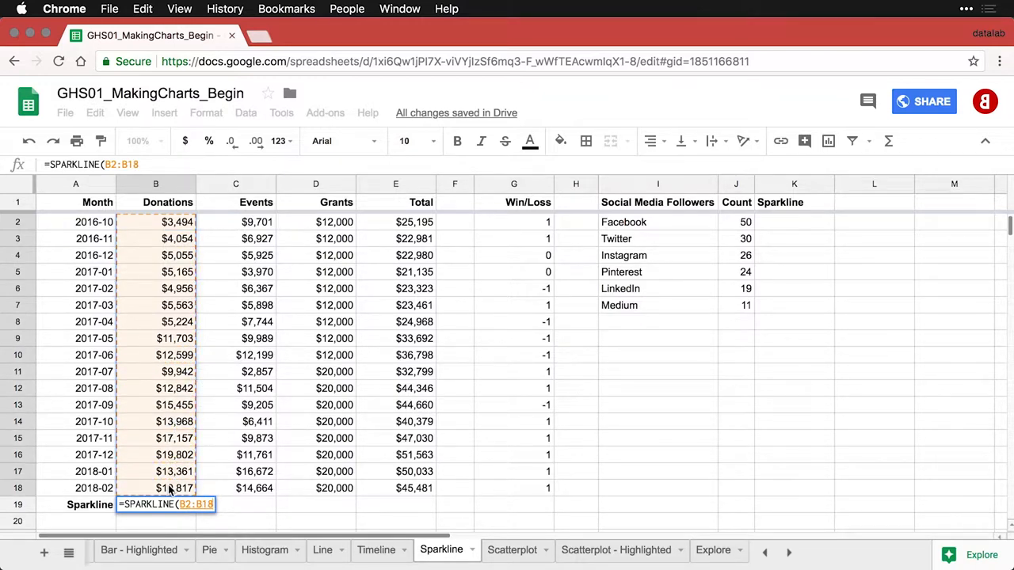
{"action": "key", "text": "Return"}
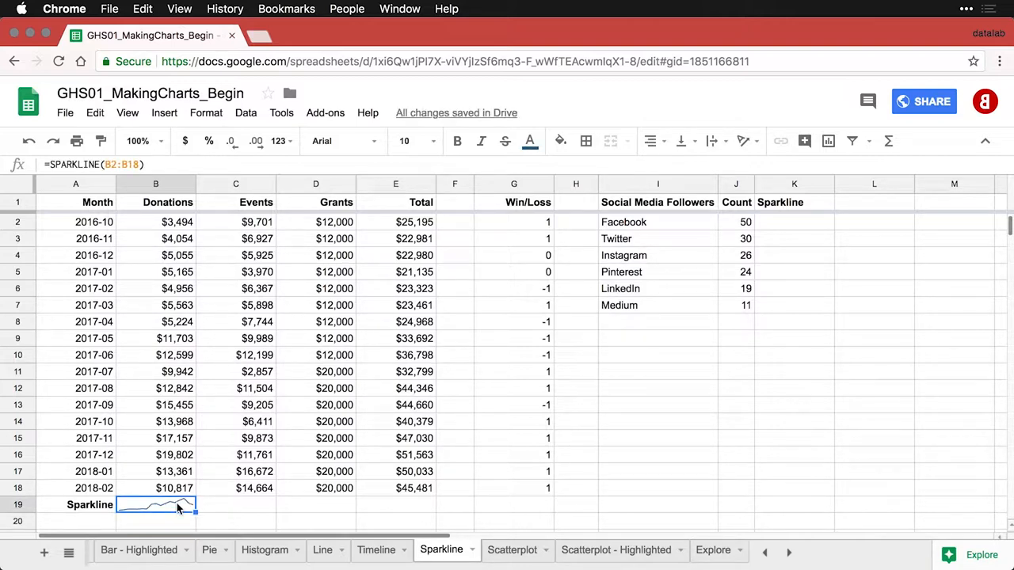
Zoom the sheet to 200% and scroll down to the Sparkline row.
{"action": "left_click", "coordinate": [138, 141]}
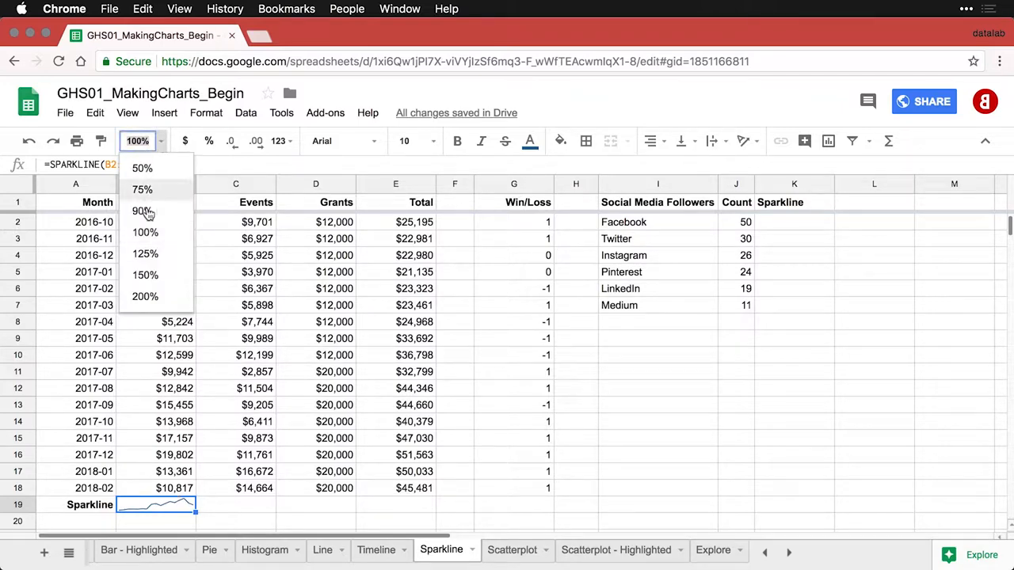
{"action": "left_click", "coordinate": [145, 297]}
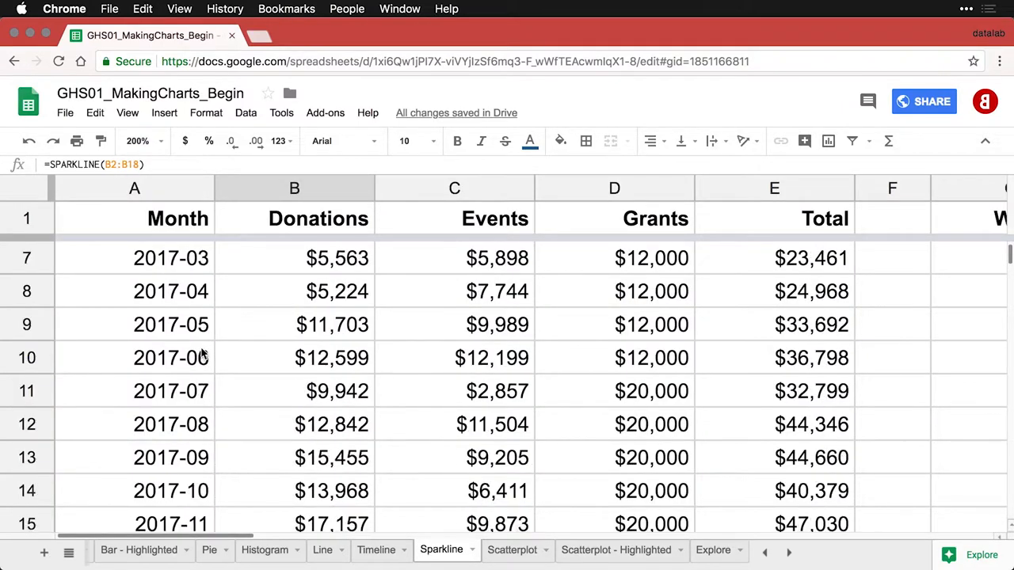
{"action": "scroll", "scroll_direction": "down", "scroll_amount": 3}
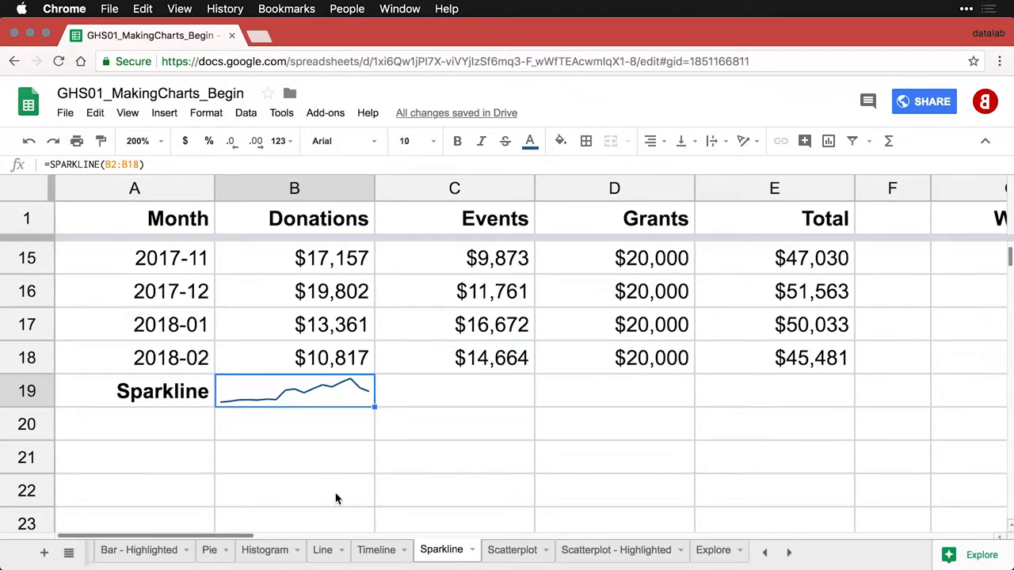
{"action": "mouse_move", "coordinate": [354, 356]}
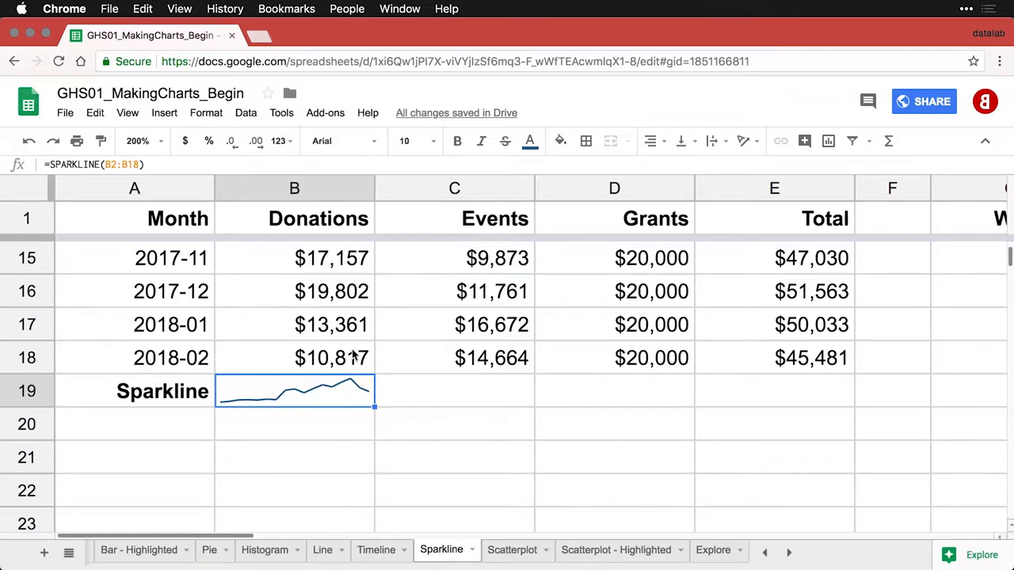
{"action": "mouse_move", "coordinate": [282, 414]}
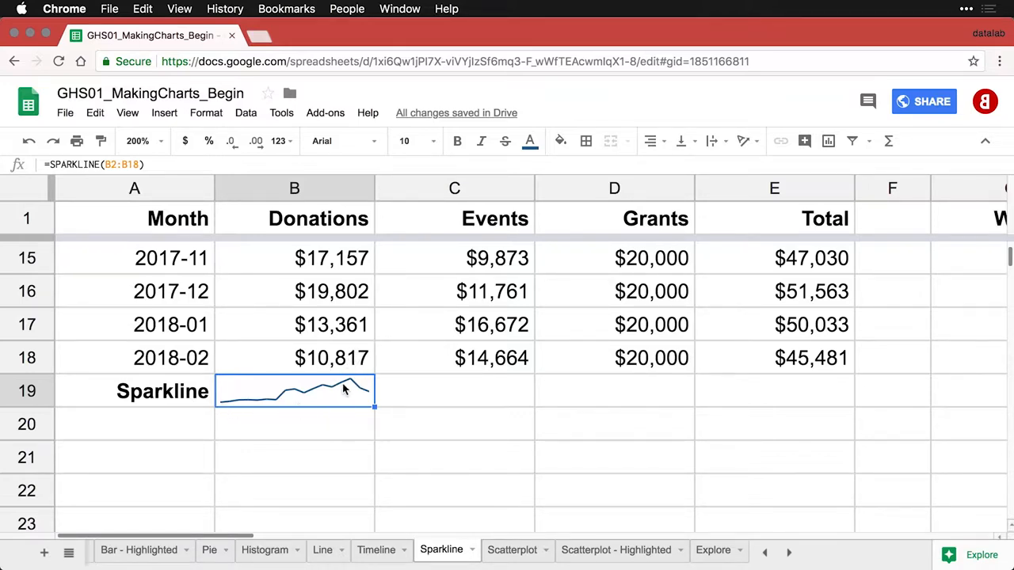
{"action": "mouse_move", "coordinate": [257, 415]}
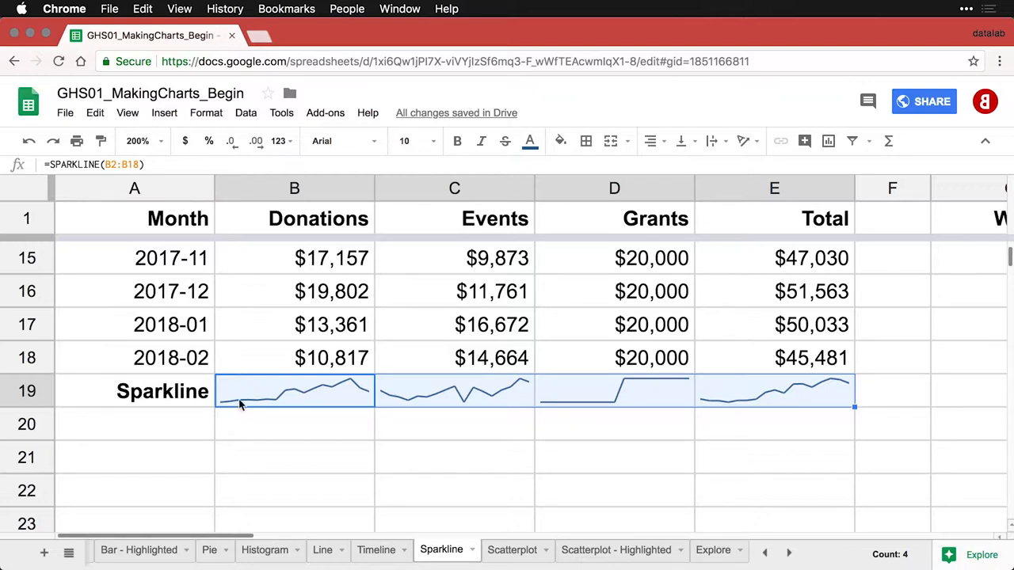
{"action": "left_click", "coordinate": [135, 392]}
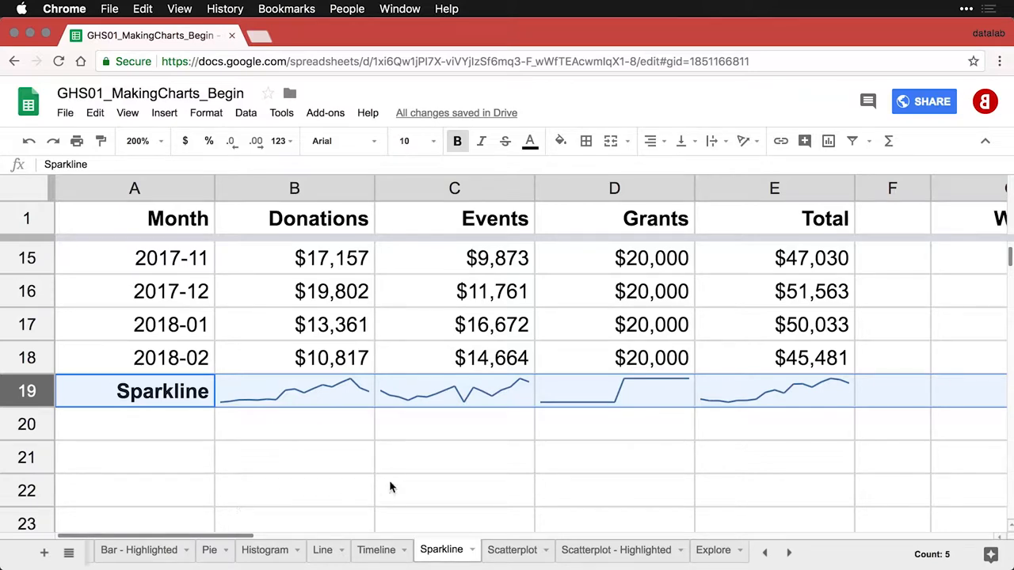
{"action": "left_click", "coordinate": [614, 390]}
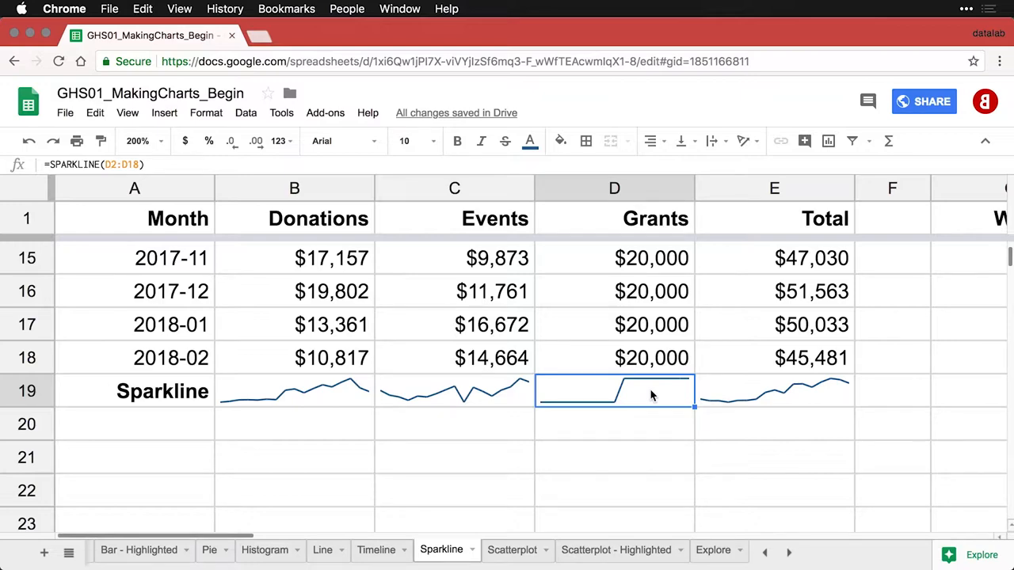
{"action": "scroll", "scroll_direction": "up", "scroll_amount": 3}
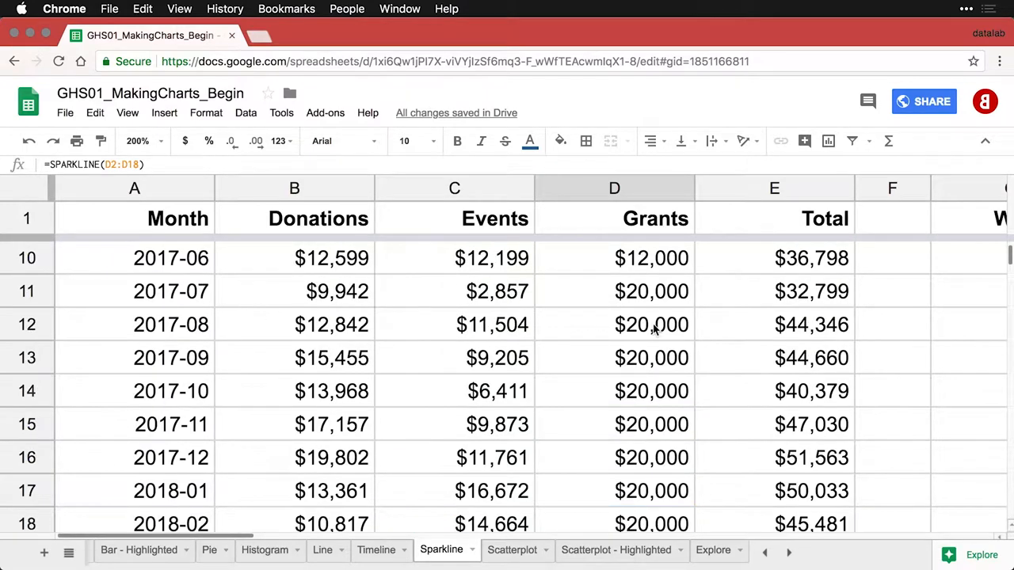
{"action": "scroll", "scroll_direction": "up", "scroll_amount": 3}
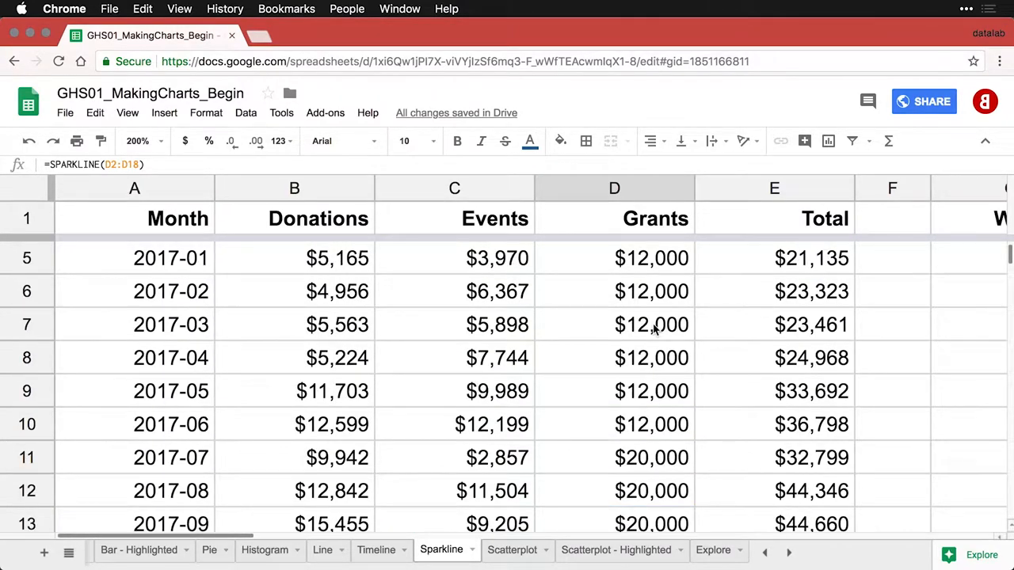
{"action": "scroll", "scroll_direction": "down", "scroll_amount": 3}
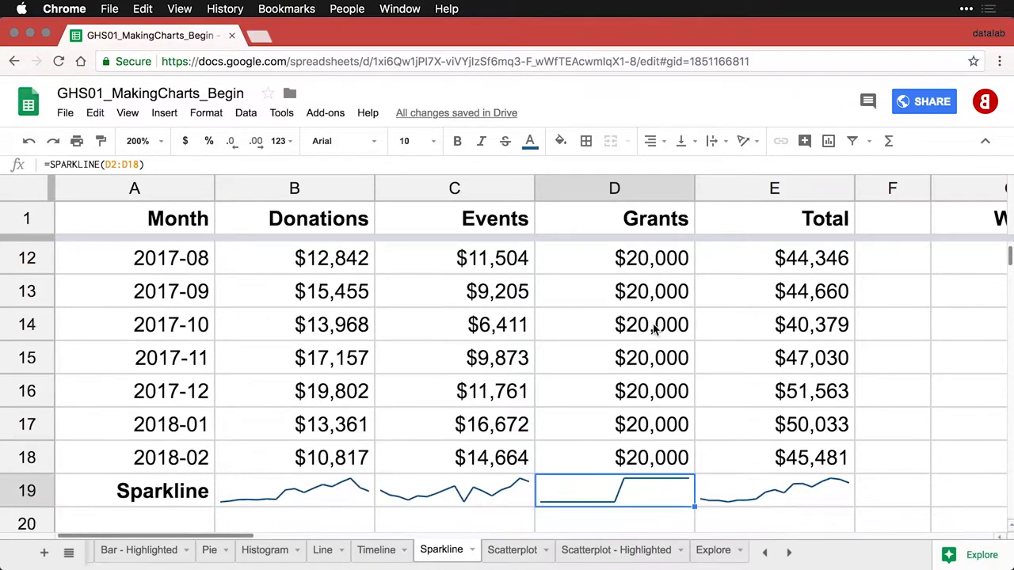
{"action": "scroll", "scroll_direction": "down", "scroll_amount": 3}
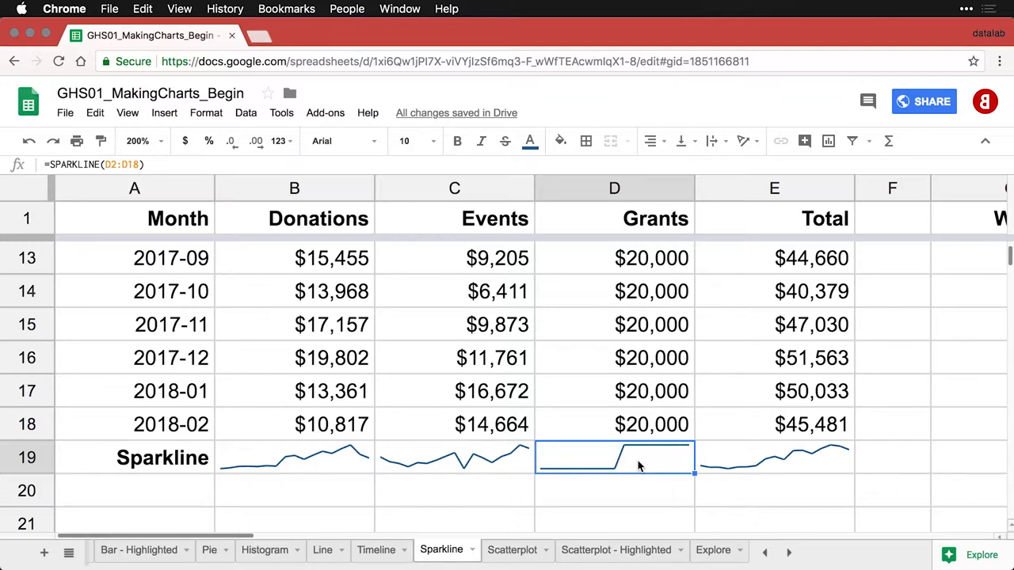
Add {"ymin", 0} to the Grants sparkline formula in D19.
{"action": "double_click", "coordinate": [614, 457]}
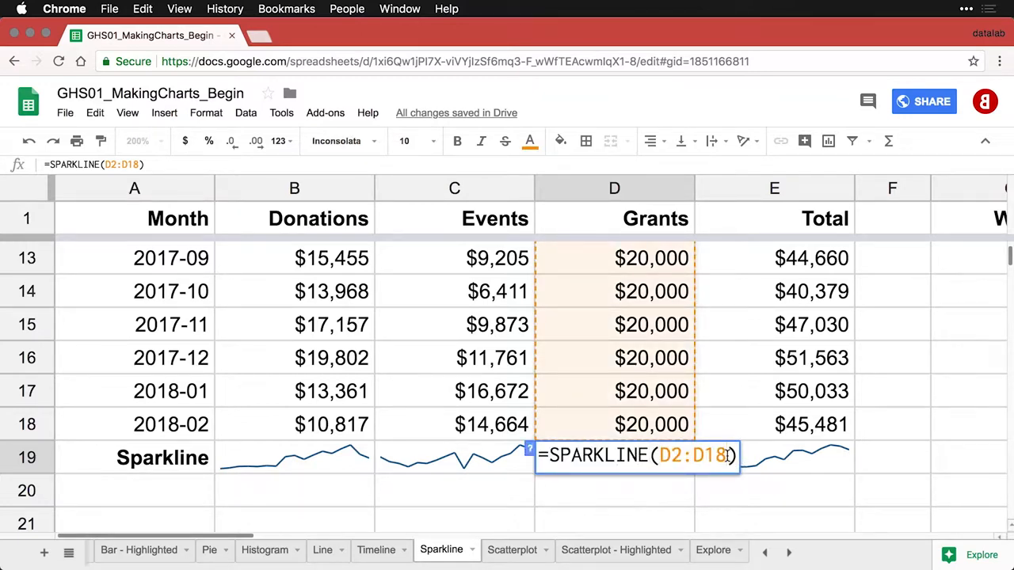
{"action": "type", "text": ", {\"ymin\", 0}"}
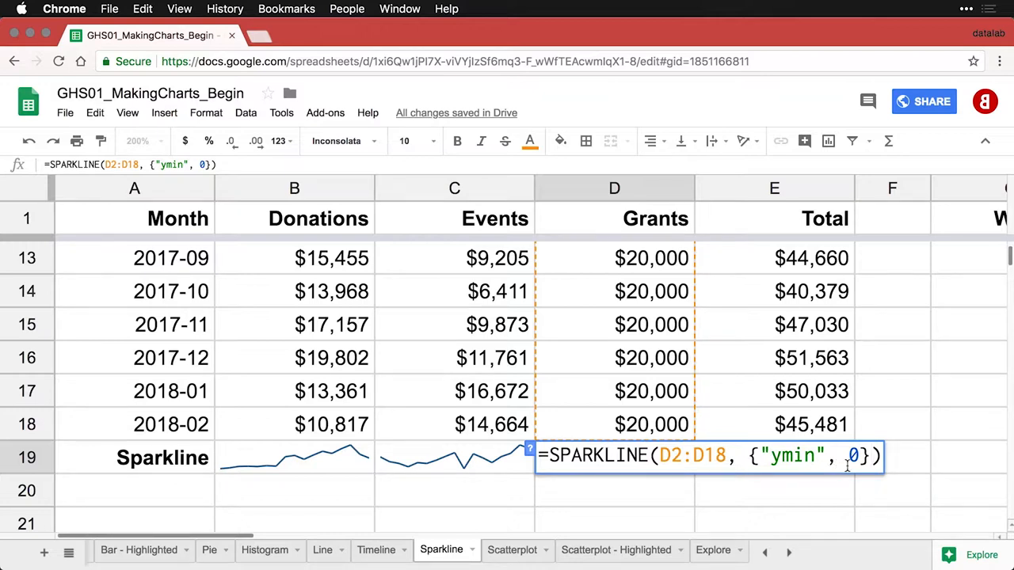
{"action": "mouse_move", "coordinate": [875, 465]}
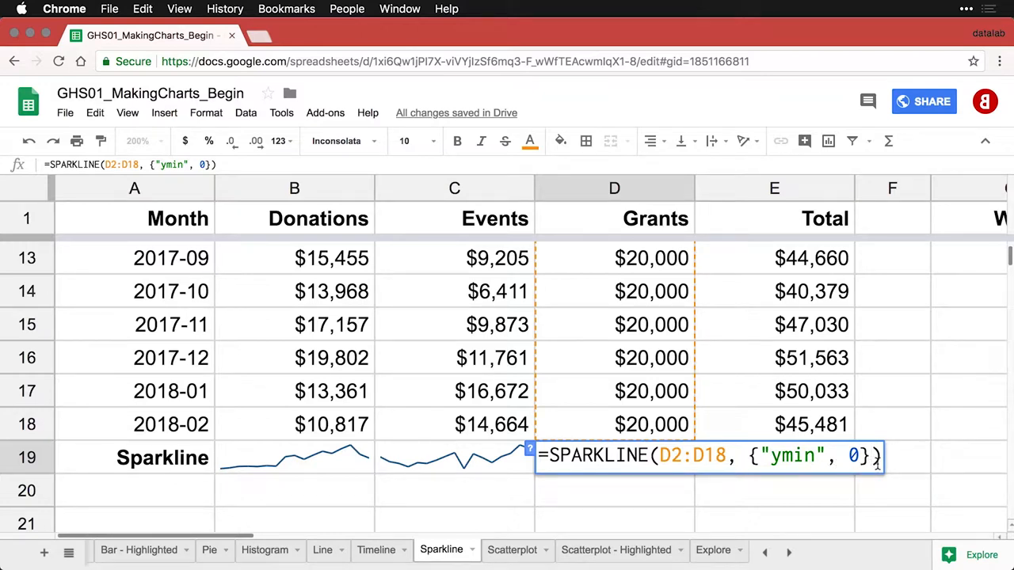
{"action": "key", "text": "Return"}
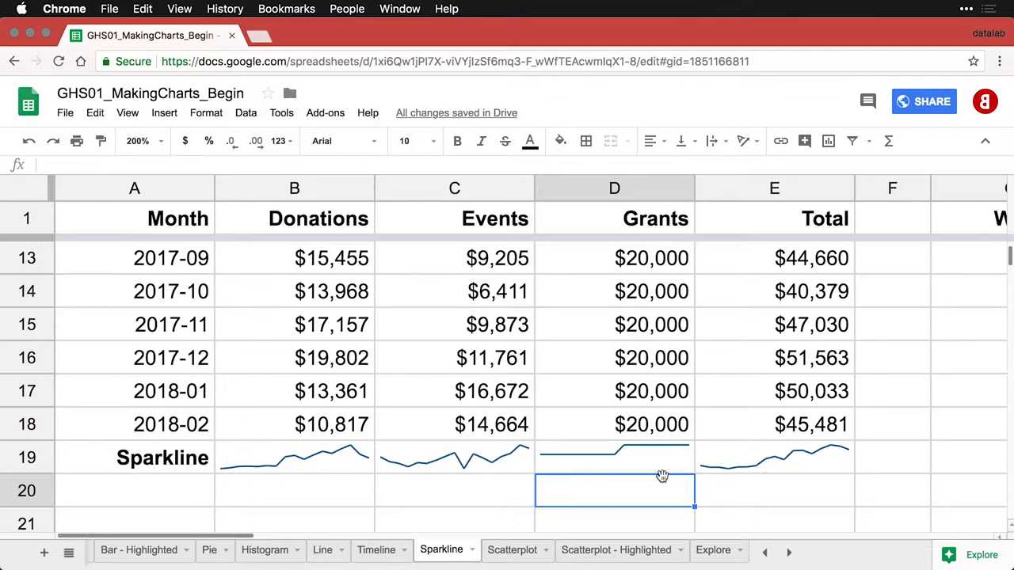
{"action": "mouse_move", "coordinate": [601, 465]}
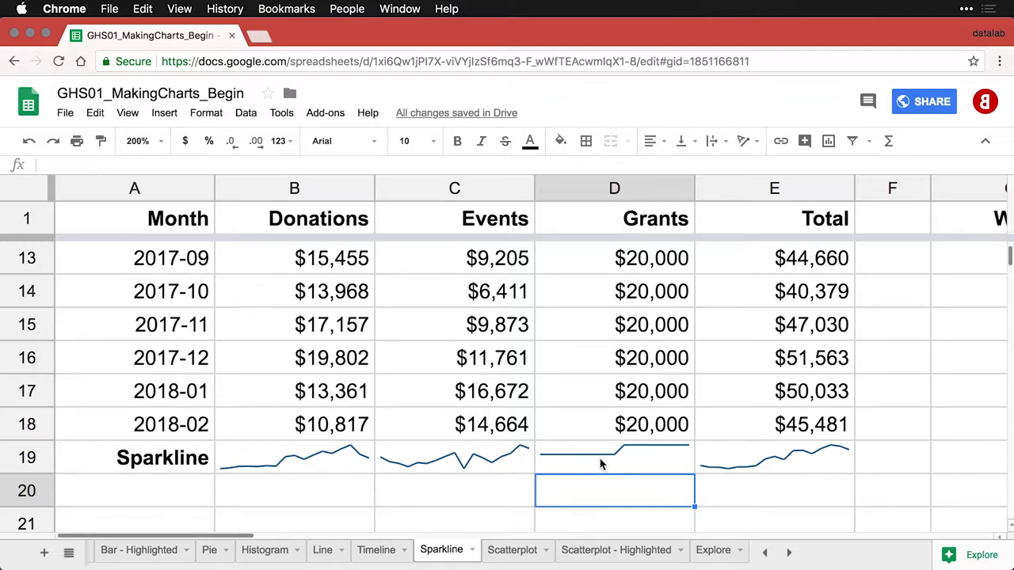
Select the Grants sparkline cell D19, then the Total sparkline cell E19.
{"action": "left_click", "coordinate": [614, 458]}
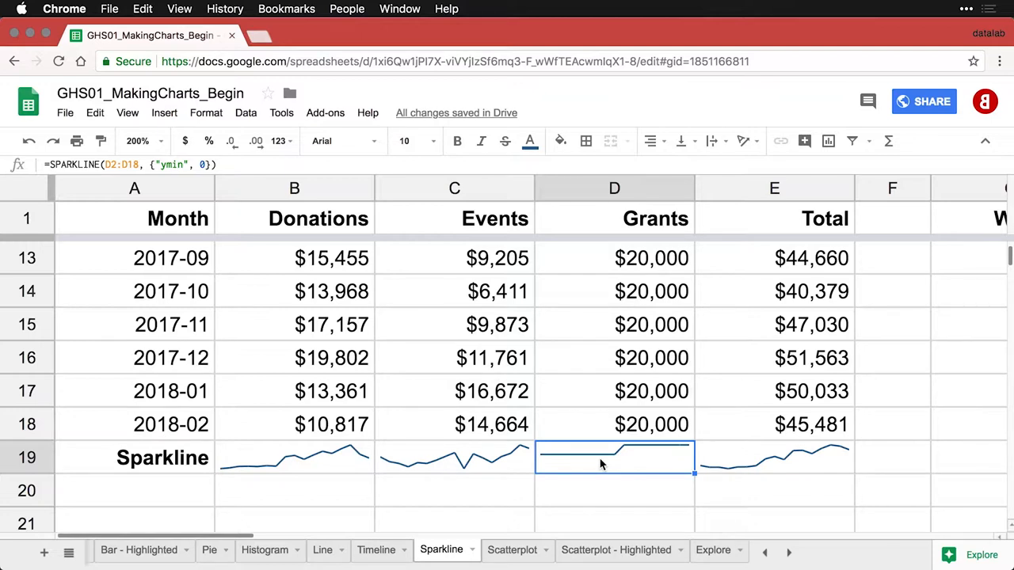
{"action": "left_click", "coordinate": [774, 457]}
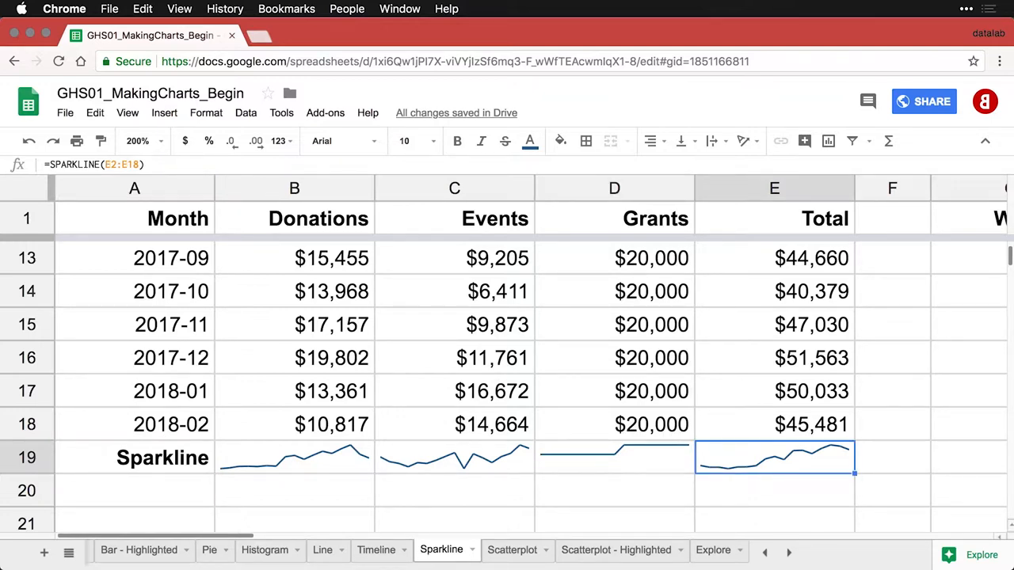
{"action": "mouse_move", "coordinate": [755, 476]}
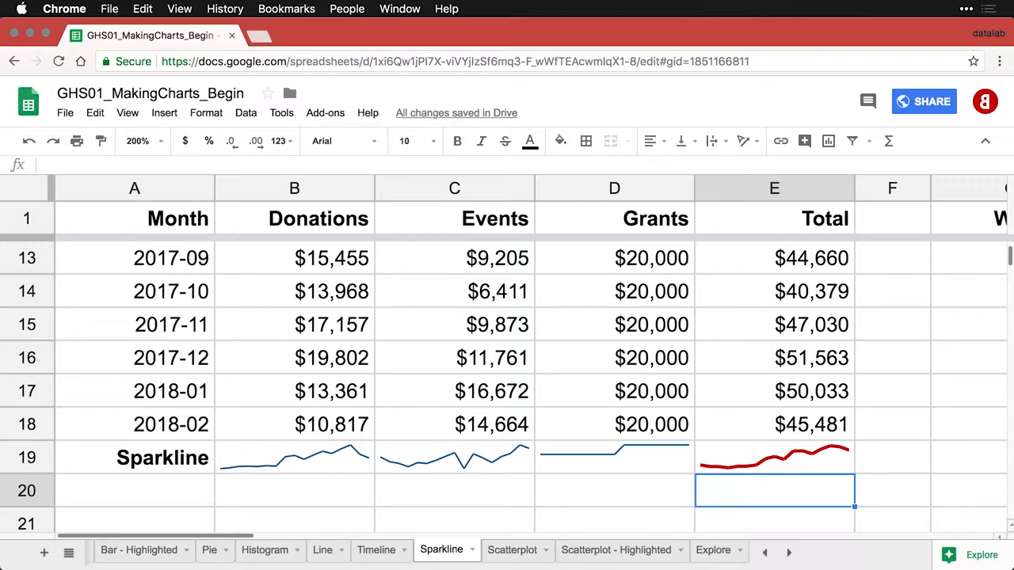
{"action": "mouse_move", "coordinate": [792, 400]}
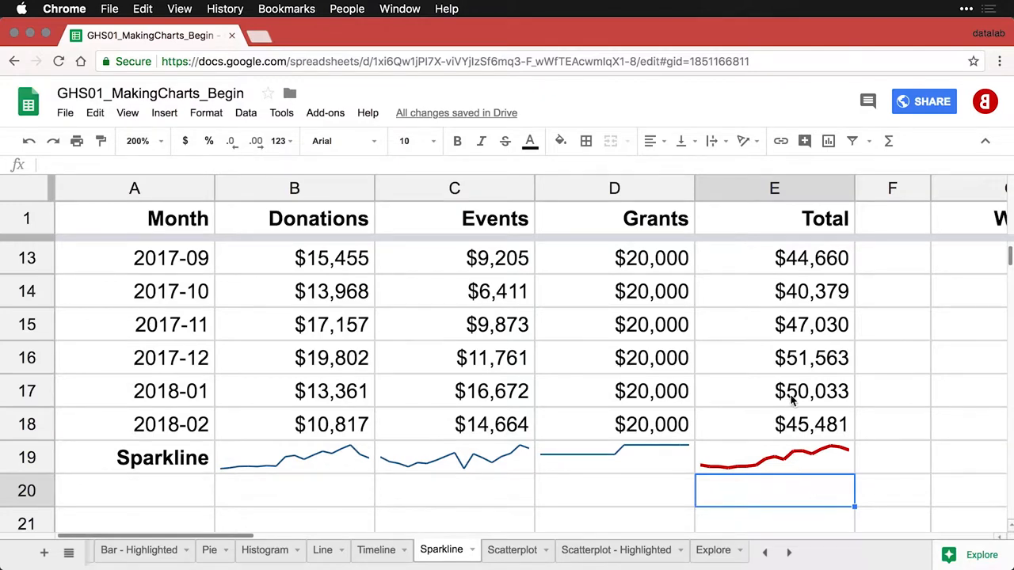
{"action": "mouse_move", "coordinate": [162, 143]}
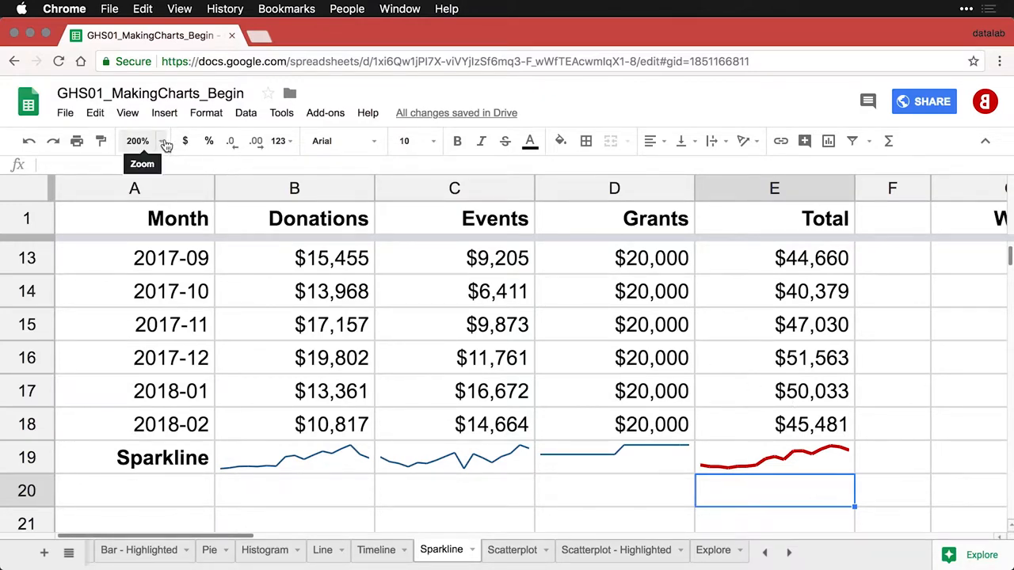
Return zoom to 100%, scroll to the top, and select G2, G4, then G19.
{"action": "left_click", "coordinate": [162, 141]}
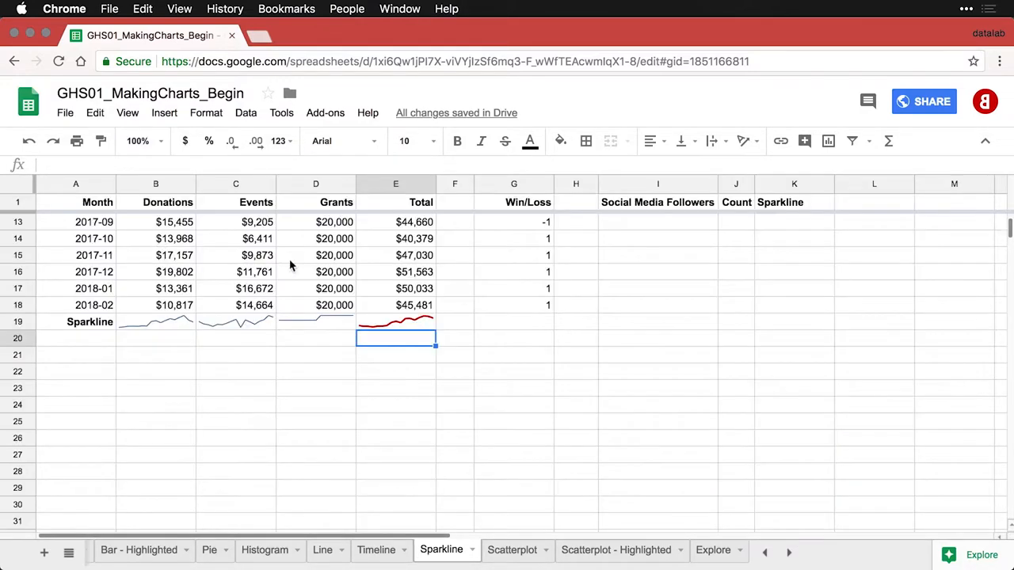
{"action": "scroll", "scroll_direction": "up", "scroll_amount": 3}
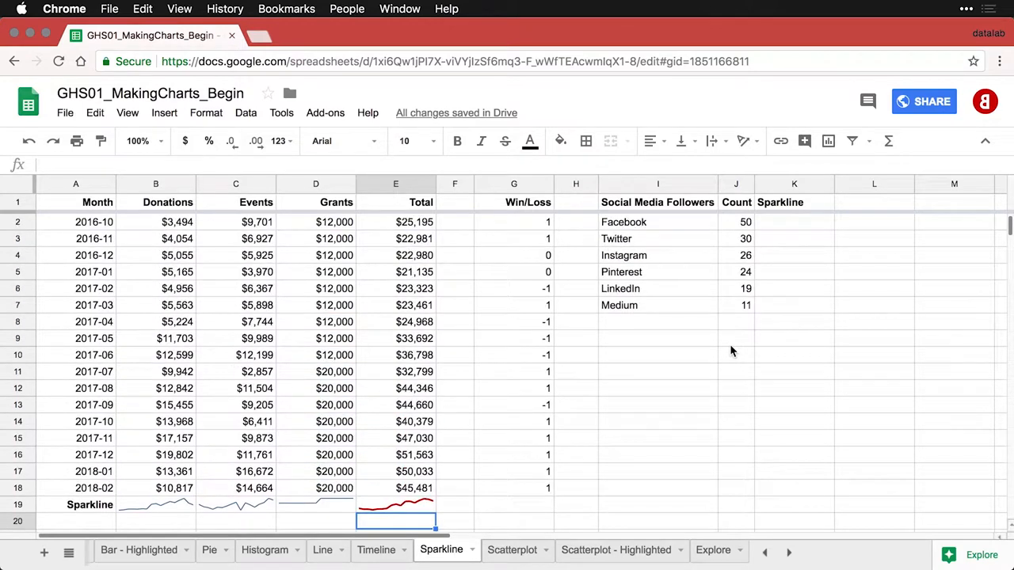
{"action": "left_click", "coordinate": [513, 222]}
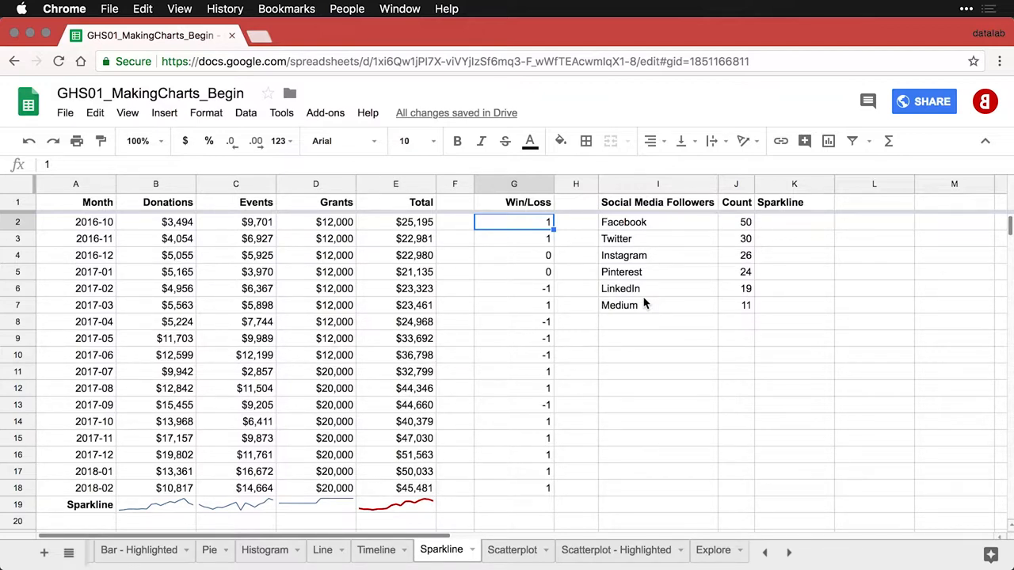
{"action": "left_click", "coordinate": [513, 255]}
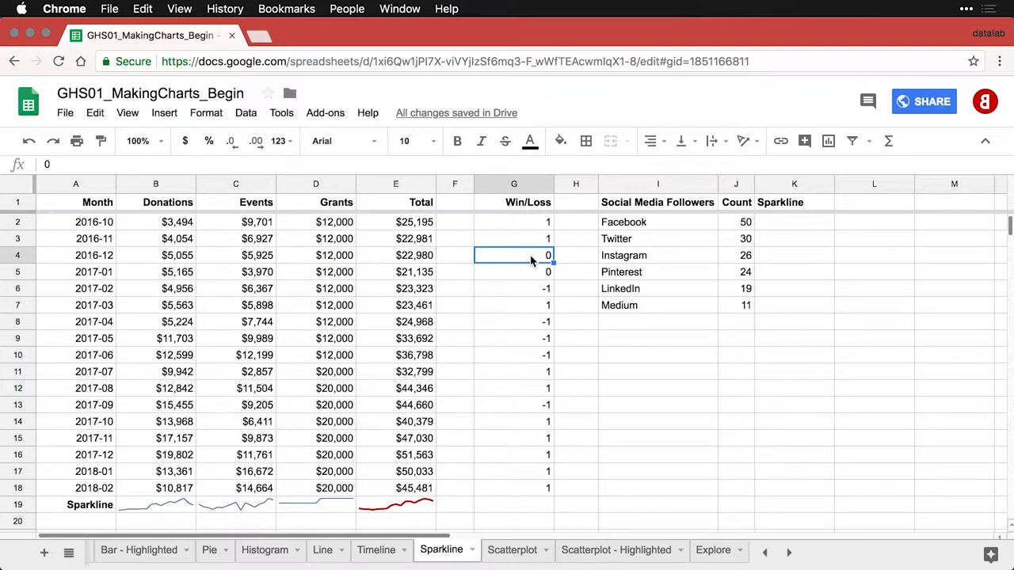
{"action": "left_click", "coordinate": [513, 504]}
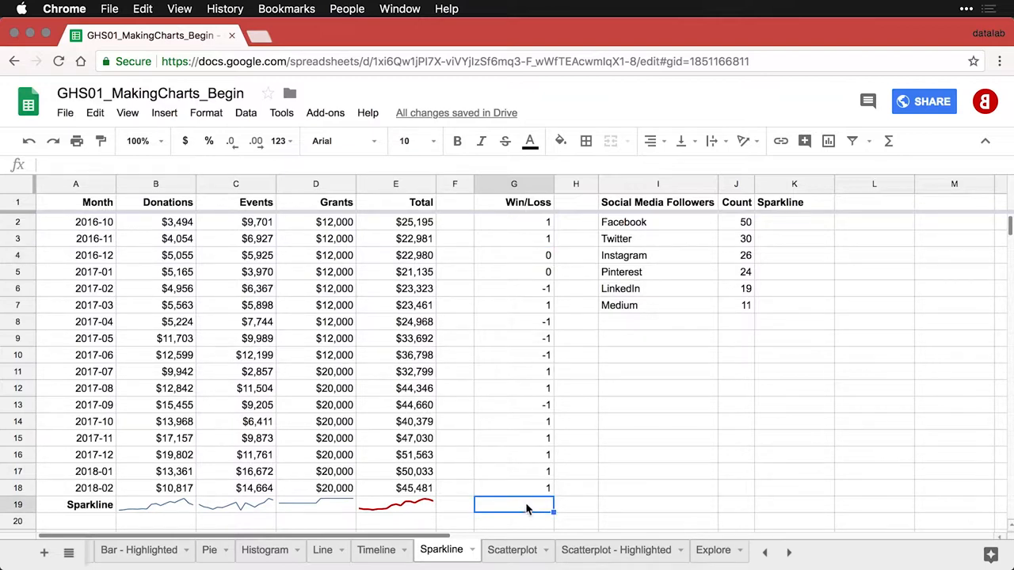
Enter a SPARKLINE over G2:G18 with {"charttype","winloss"} in G19.
{"action": "type", "text": "=spa"}
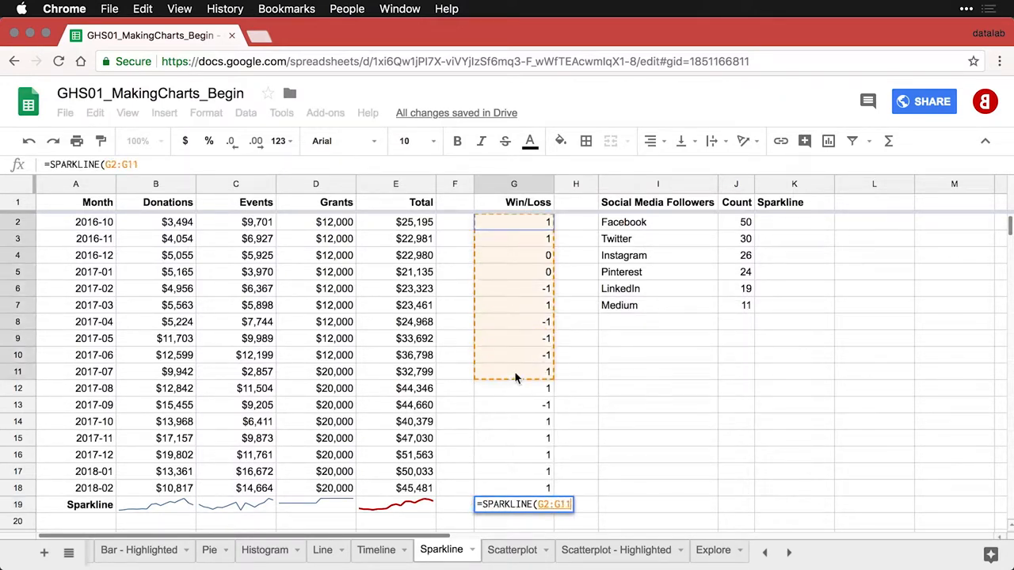
{"action": "left_click_drag", "start_coordinate": [514, 371], "coordinate": [514, 488]}
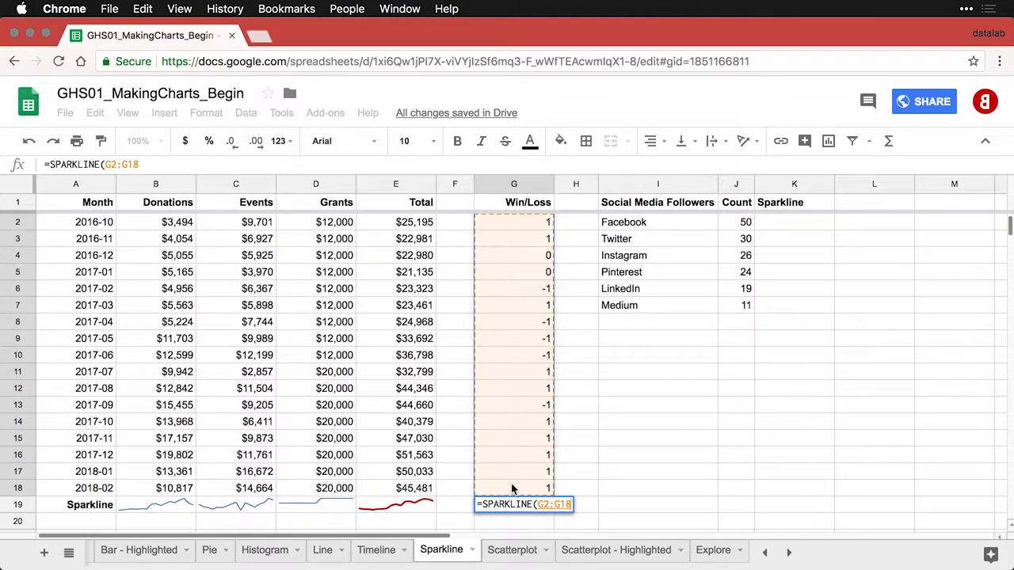
{"action": "type", "text": ")"}
{"action": "key", "text": "Return"}
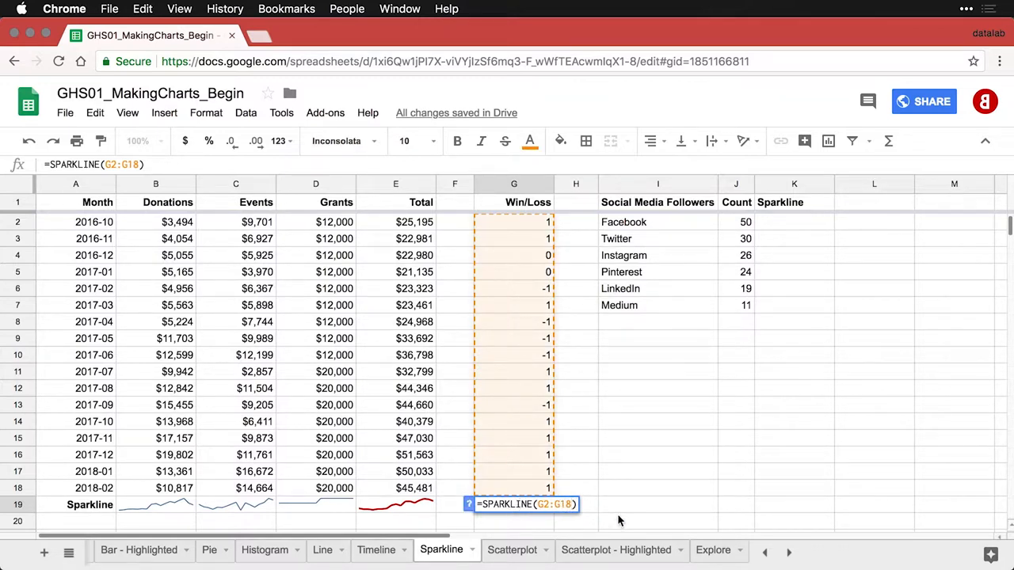
{"action": "type", "text": ", {\"charttype\",\"winloss\"}"}
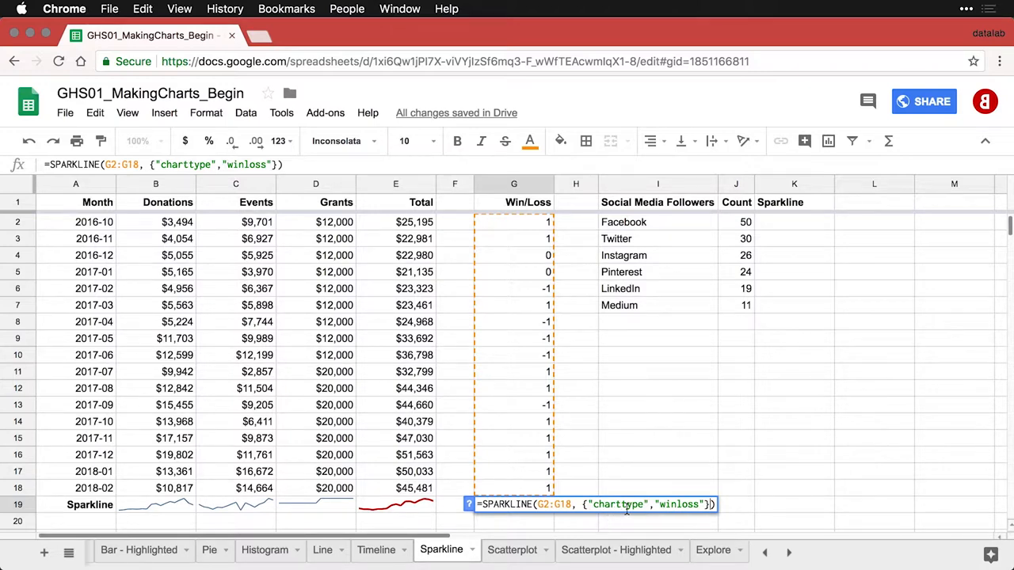
{"action": "mouse_move", "coordinate": [717, 517]}
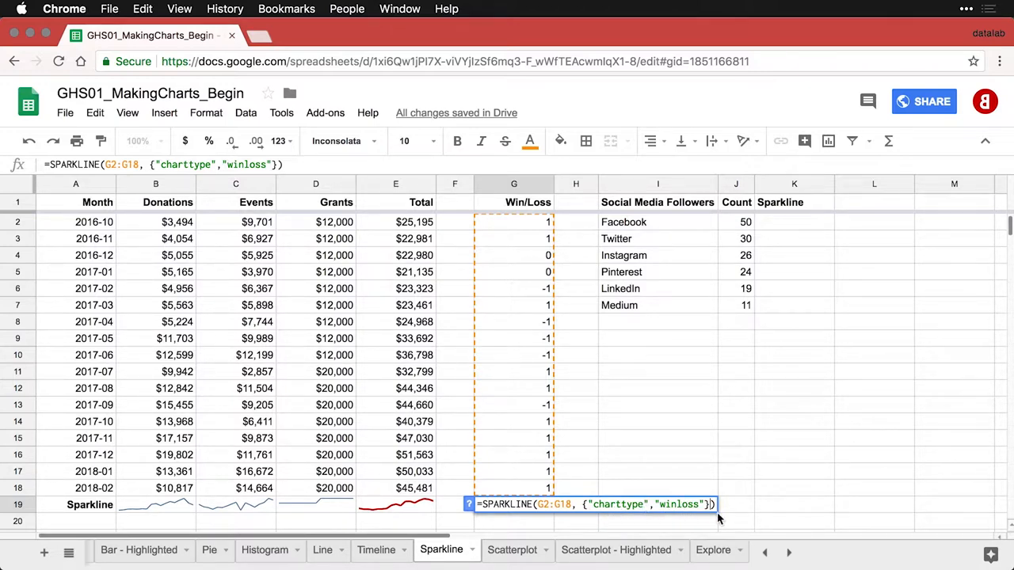
{"action": "key", "text": "Return"}
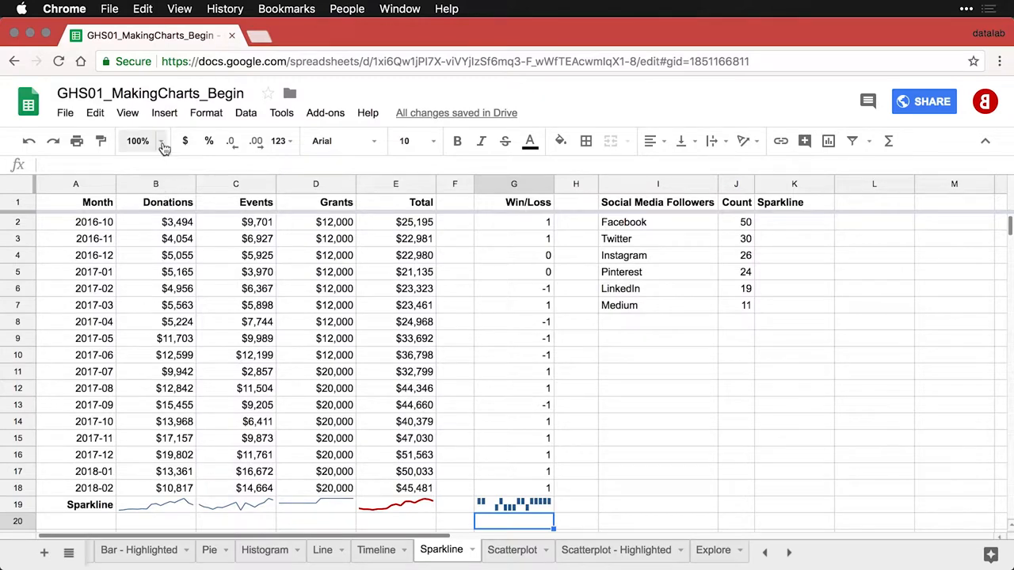
Zoom to 200% and scroll down to the win/loss sparkline in G19.
{"action": "left_click", "coordinate": [138, 141]}
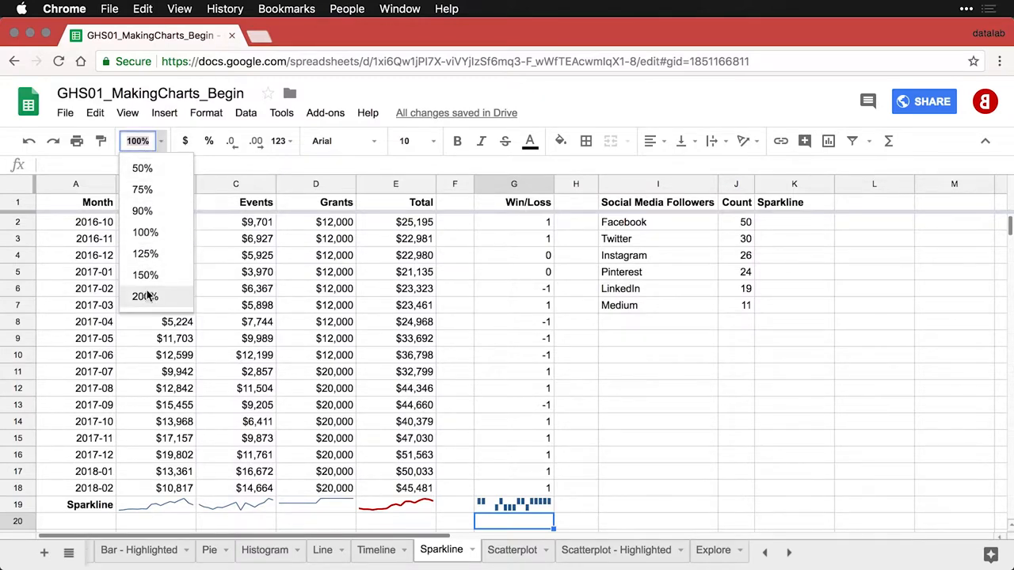
{"action": "left_click", "coordinate": [145, 296]}
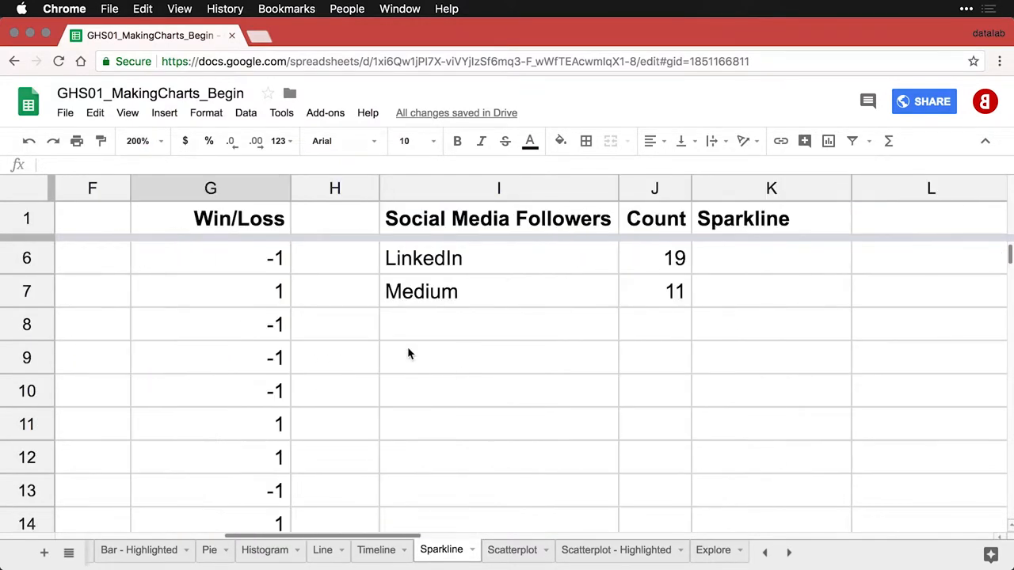
{"action": "scroll", "scroll_direction": "down", "scroll_amount": 3}
{"action": "type", "text": "=SPARKLINE(G2:G18, {\"charttype\",\"winloss\"})"}
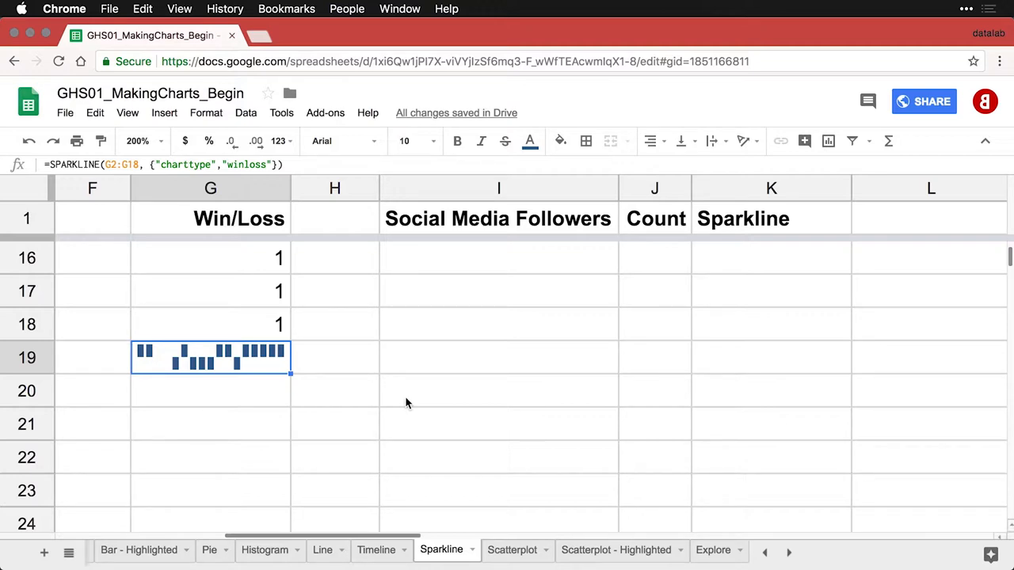
Set zoom to 150%, scroll to the top, and select K2 beside Facebook.
{"action": "scroll", "scroll_direction": "up", "scroll_amount": 3}
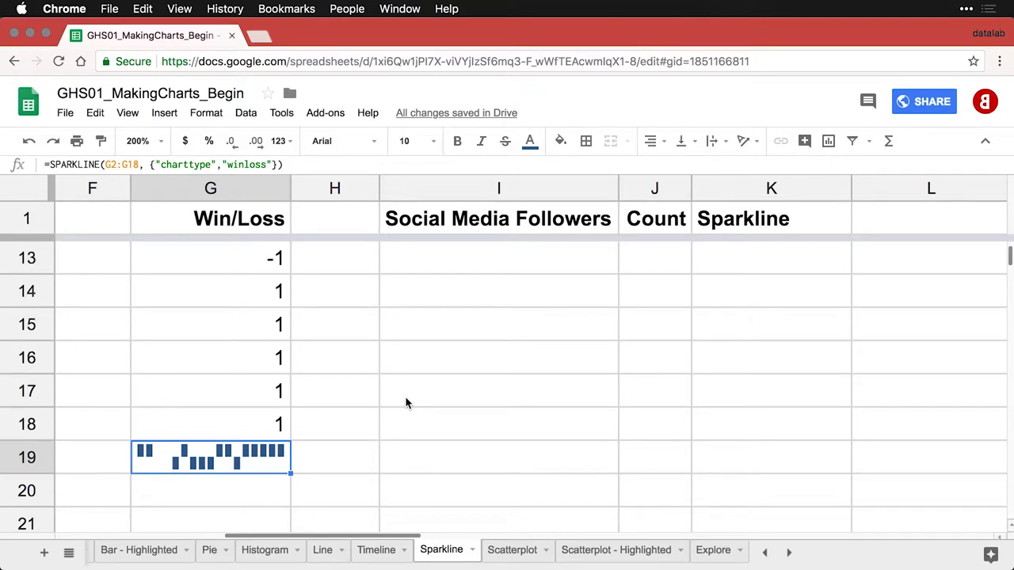
{"action": "left_click", "coordinate": [137, 141]}
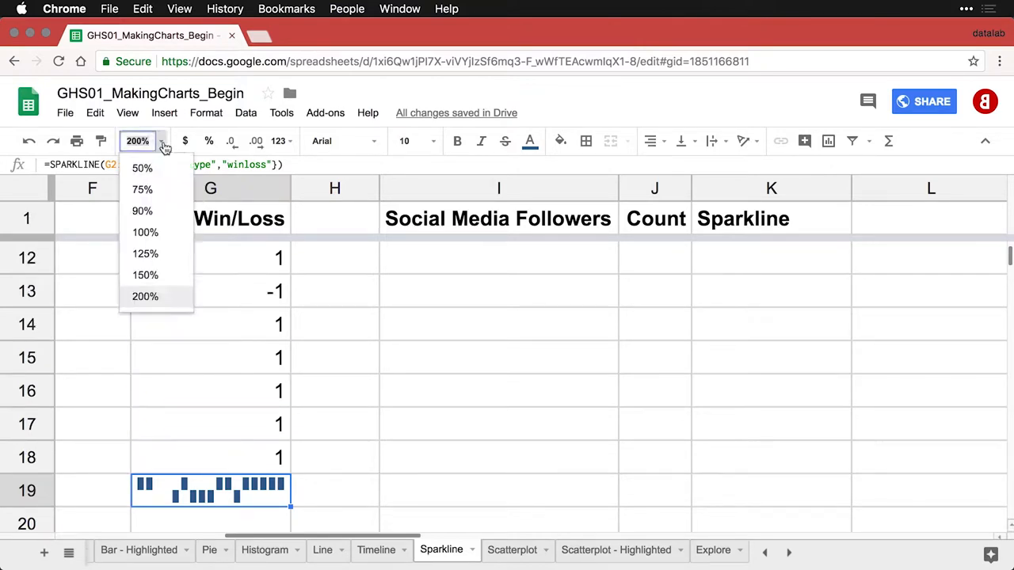
{"action": "left_click", "coordinate": [145, 275]}
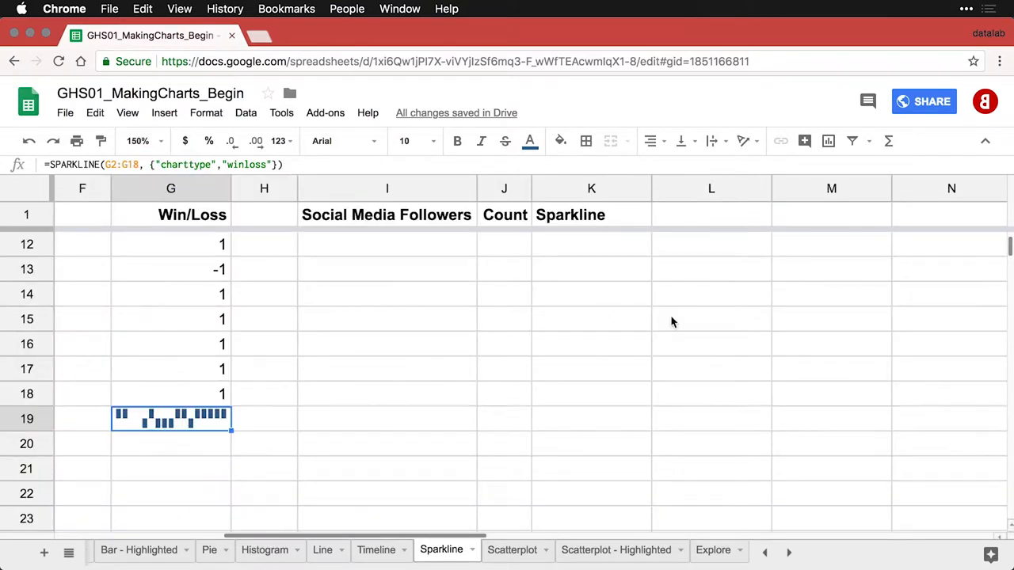
{"action": "scroll", "scroll_direction": "up", "scroll_amount": 3}
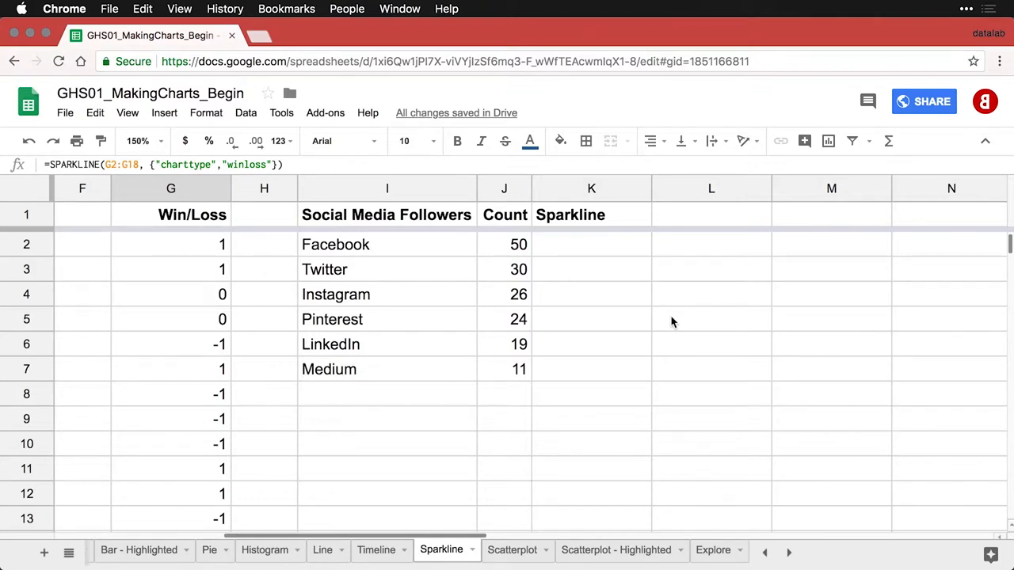
{"action": "left_click", "coordinate": [591, 244]}
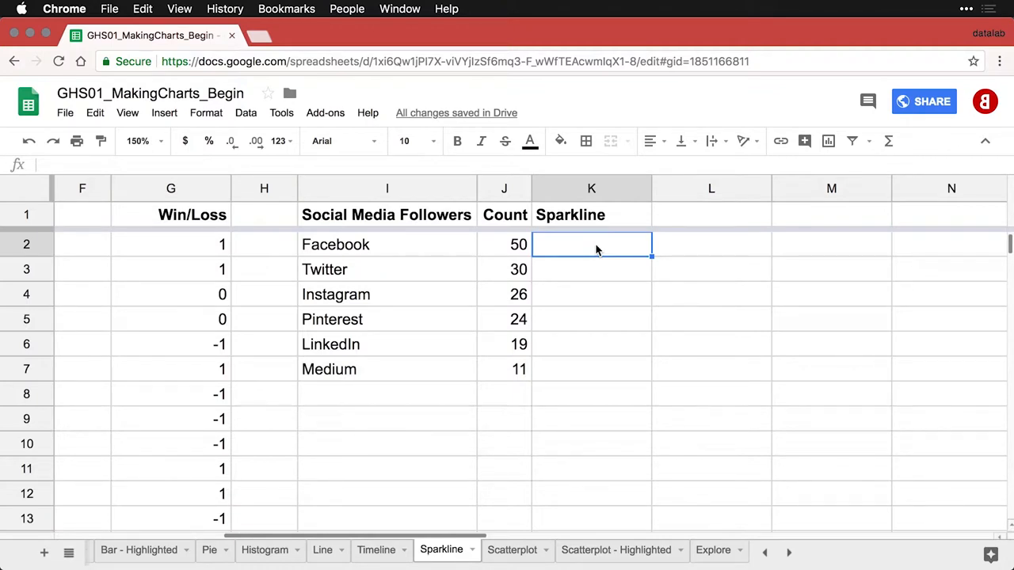
Enter =SPARKLINE(J2) in K2 and inspect its #N/A error.
{"action": "type", "text": "=spa"}
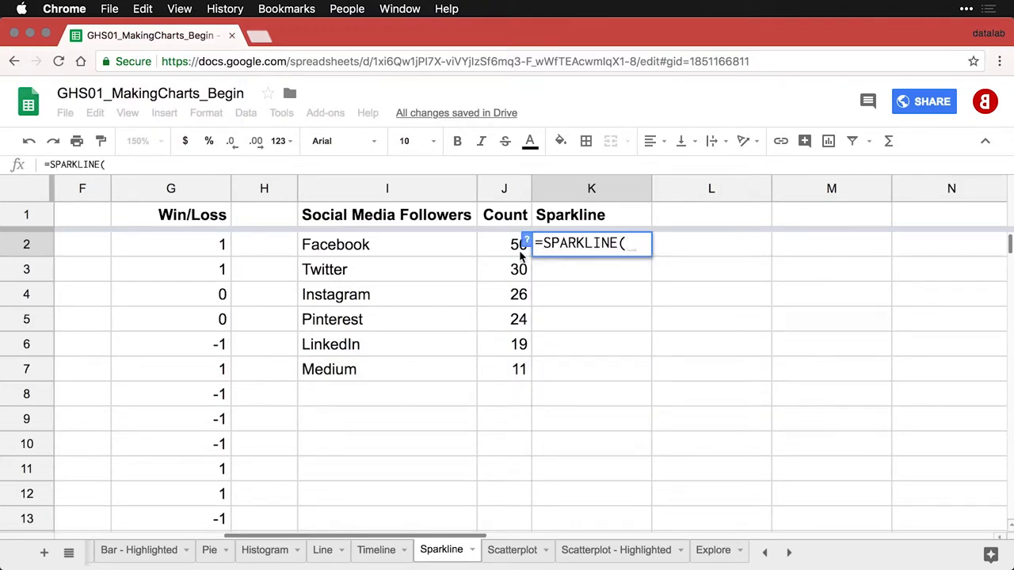
{"action": "left_click", "coordinate": [503, 244]}
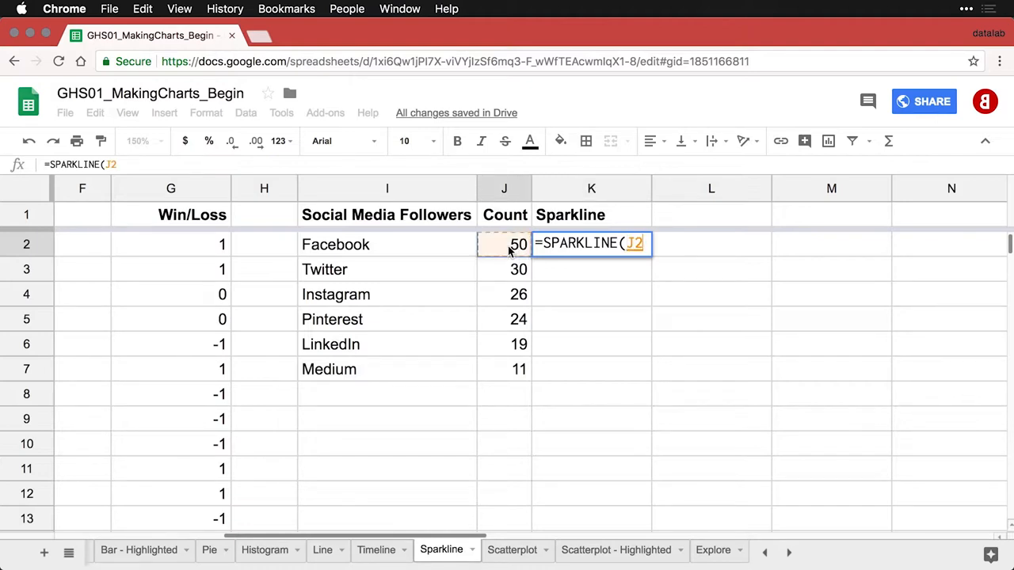
{"action": "type", "text": ")"}
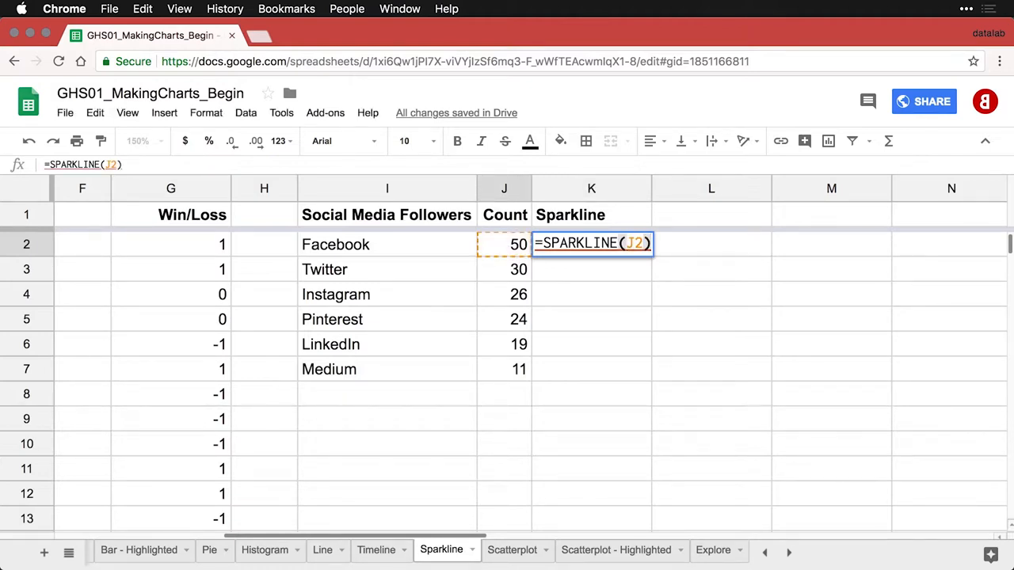
{"action": "key", "text": "Return"}
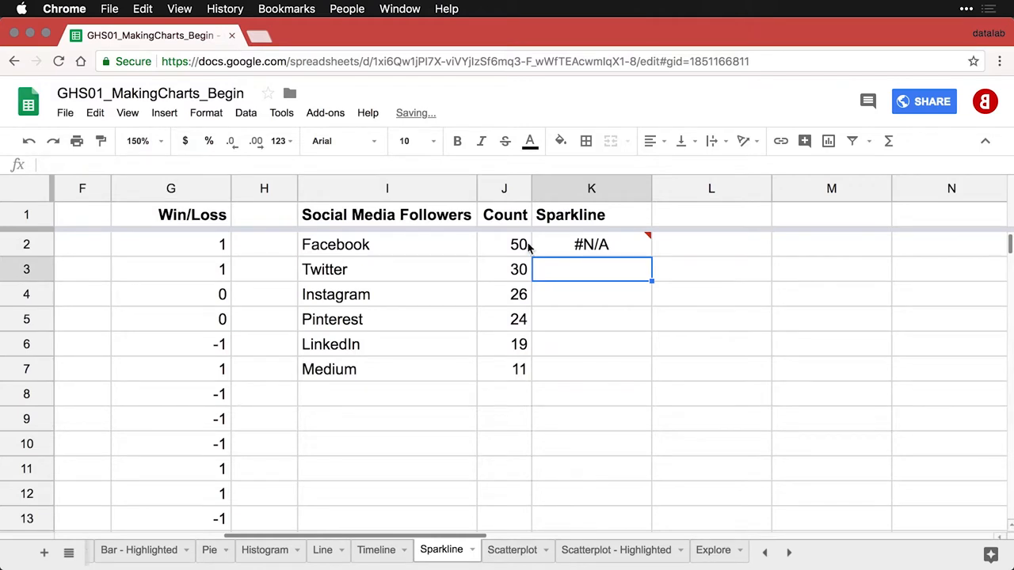
{"action": "left_click", "coordinate": [591, 244]}
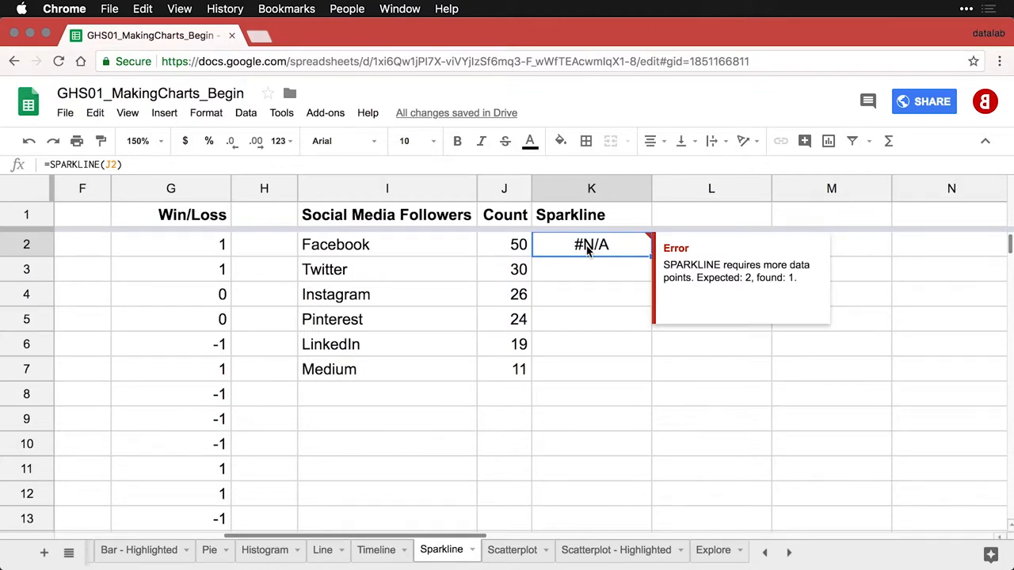
Add {"charttype", "bar"} to the Facebook sparkline formula in K2.
{"action": "double_click", "coordinate": [591, 244]}
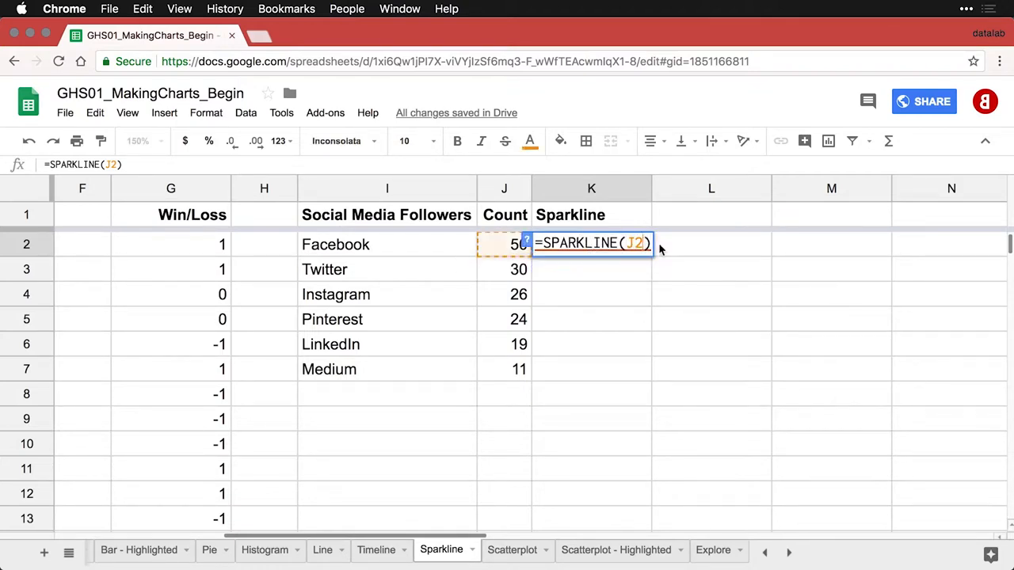
{"action": "mouse_move", "coordinate": [715, 260]}
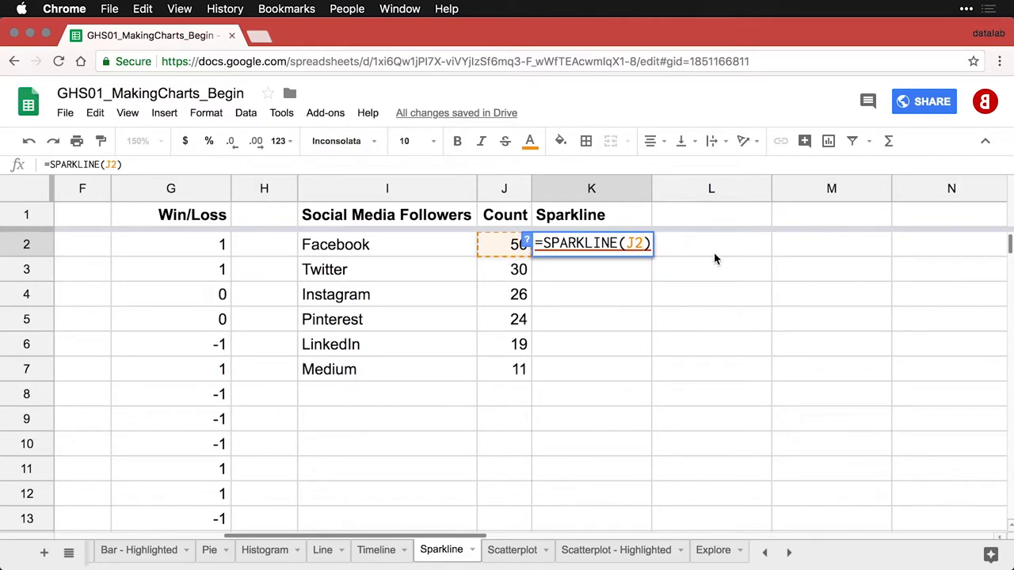
{"action": "type", "text": ", {\"charttype\", \"bar\"}"}
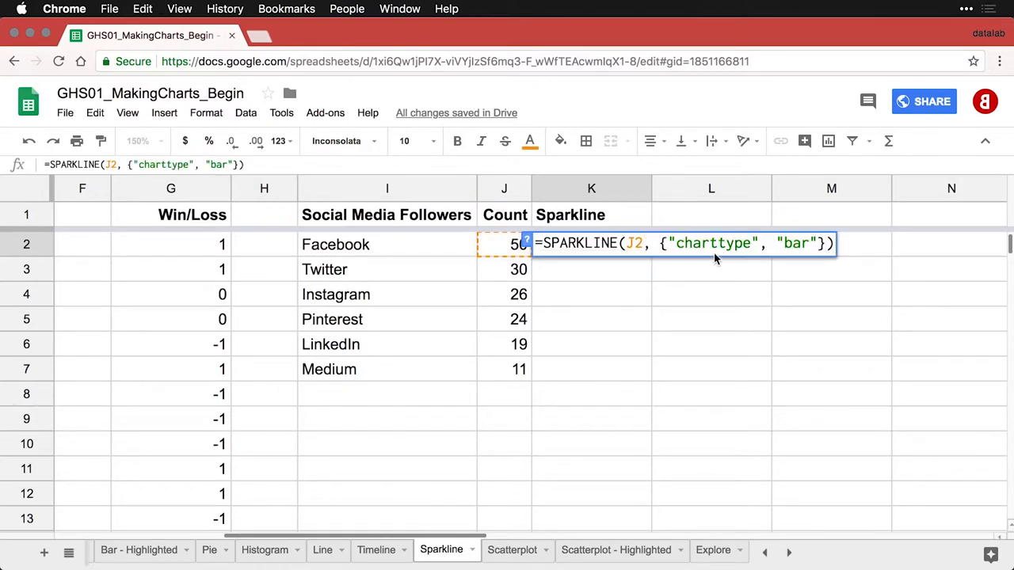
{"action": "mouse_move", "coordinate": [664, 256]}
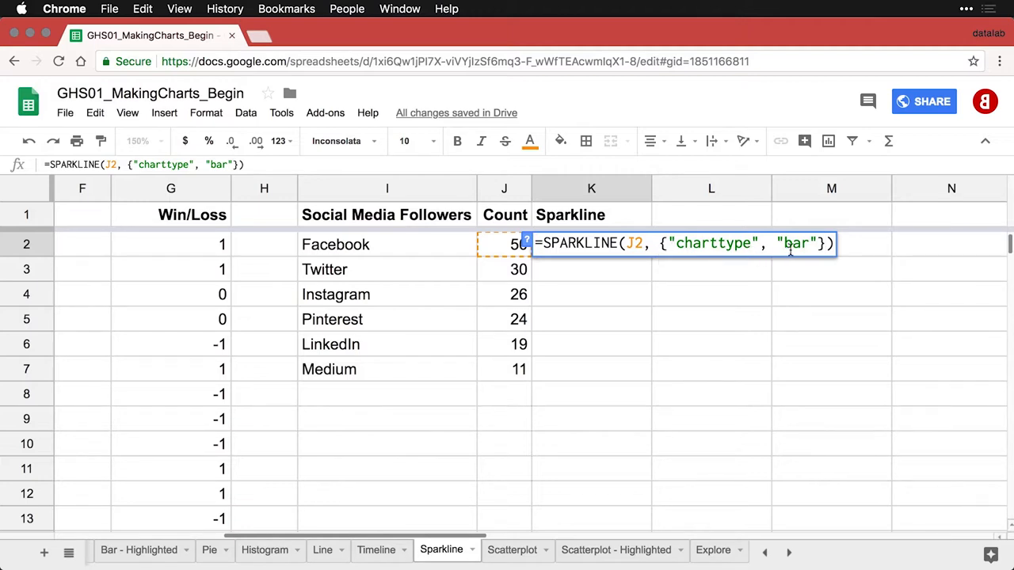
{"action": "key", "text": "Return"}
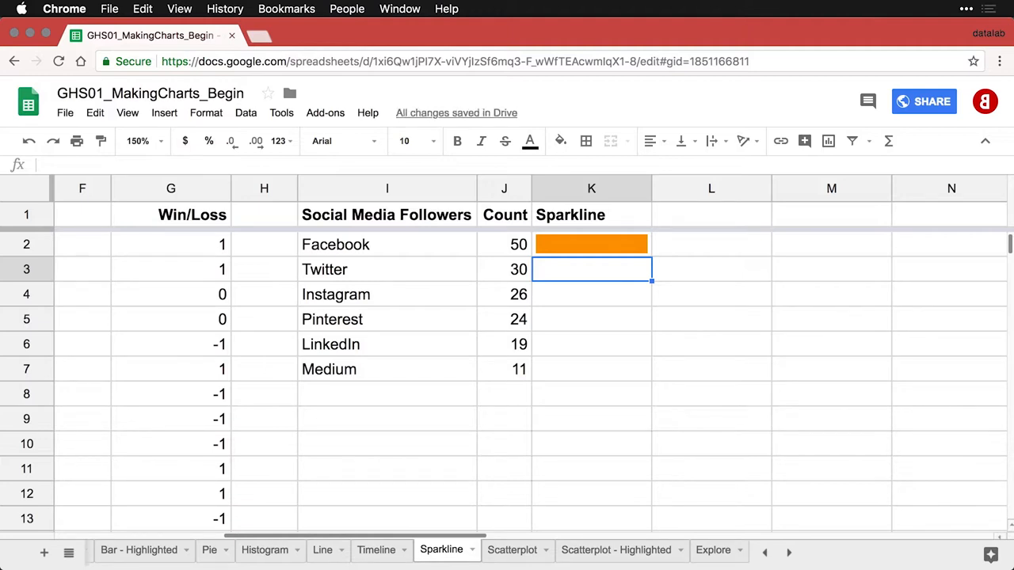
Fill the bar sparkline from K2 down to K7 and check the Twitter copy.
{"action": "left_click", "coordinate": [591, 244]}
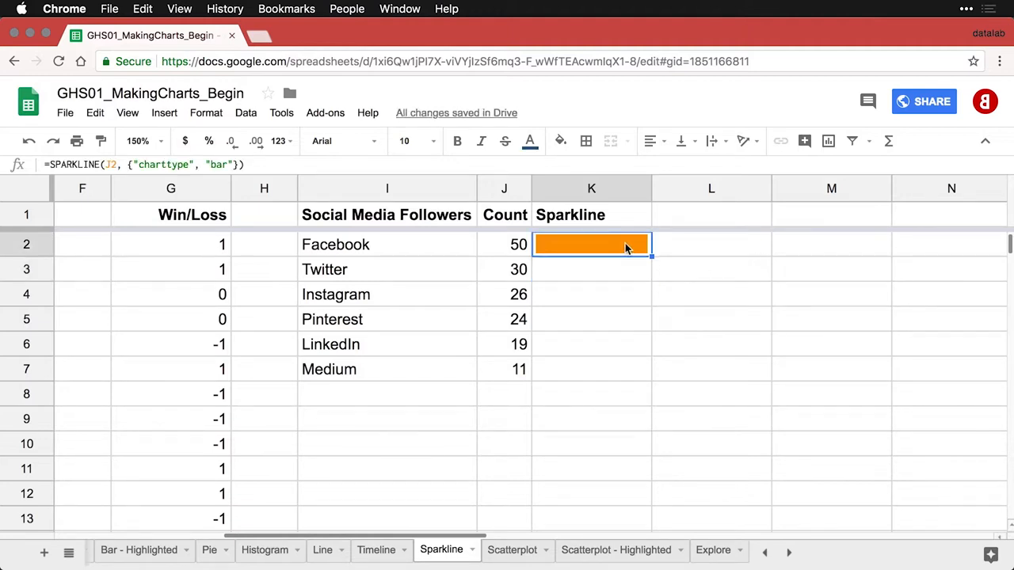
{"action": "mouse_move", "coordinate": [653, 255]}
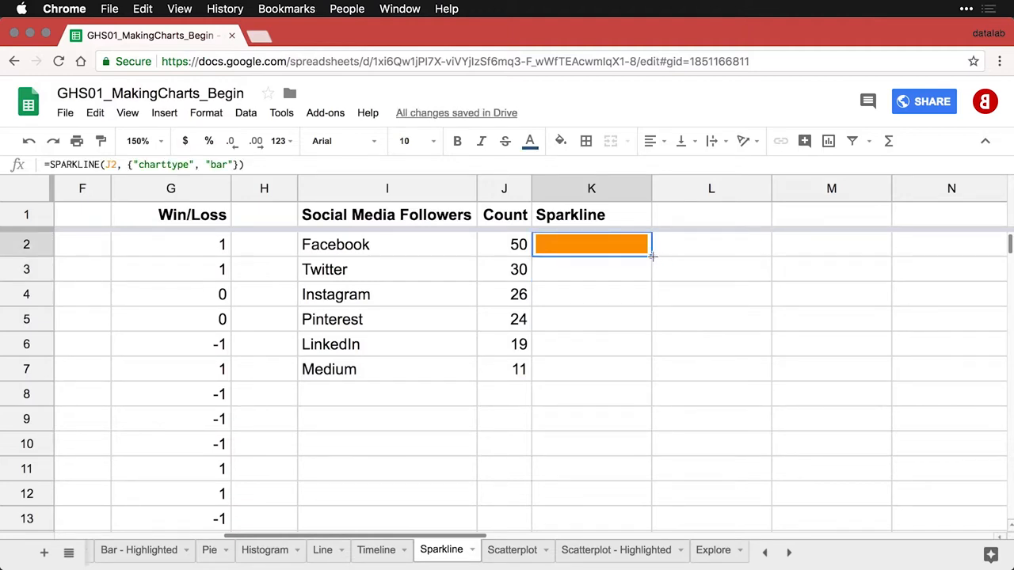
{"action": "left_click_drag", "start_coordinate": [648, 252], "coordinate": [648, 375]}
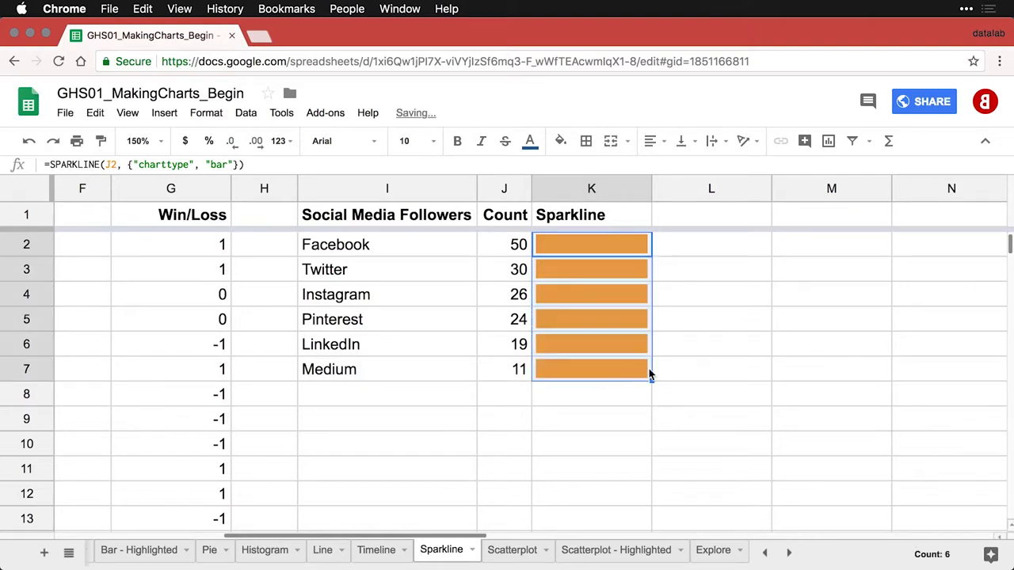
{"action": "left_click", "coordinate": [590, 269]}
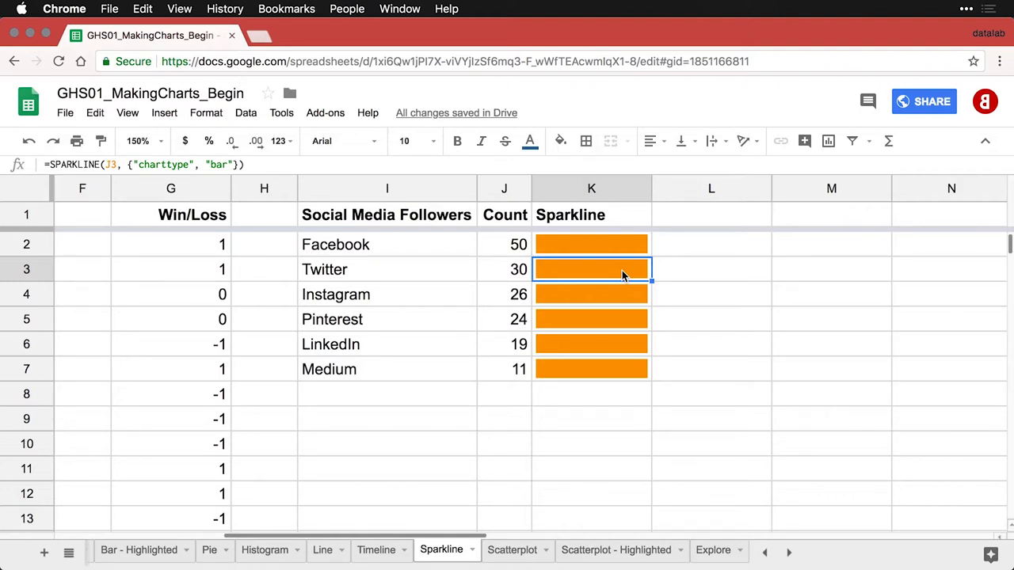
{"action": "mouse_move", "coordinate": [630, 256]}
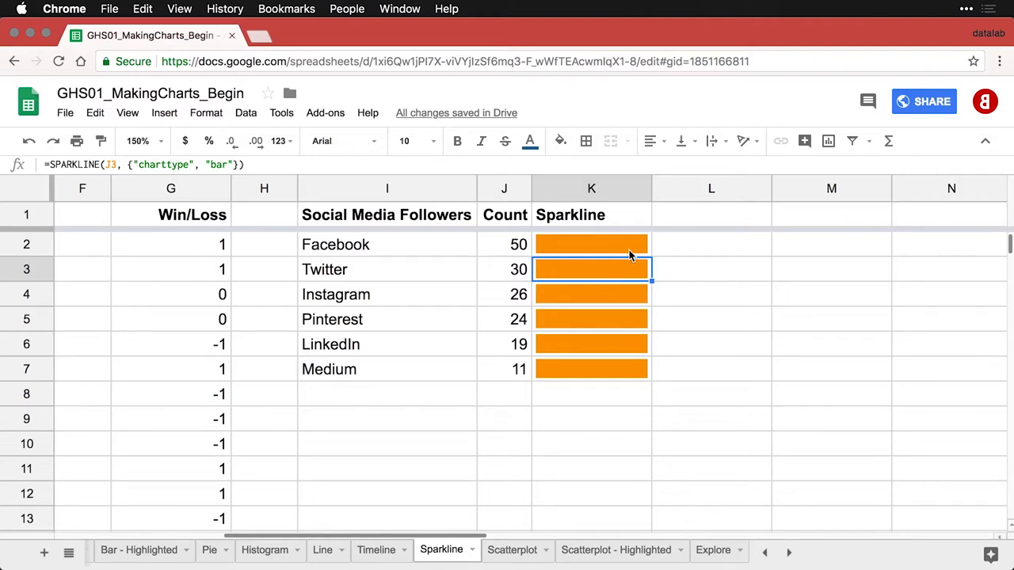
{"action": "left_click", "coordinate": [590, 244]}
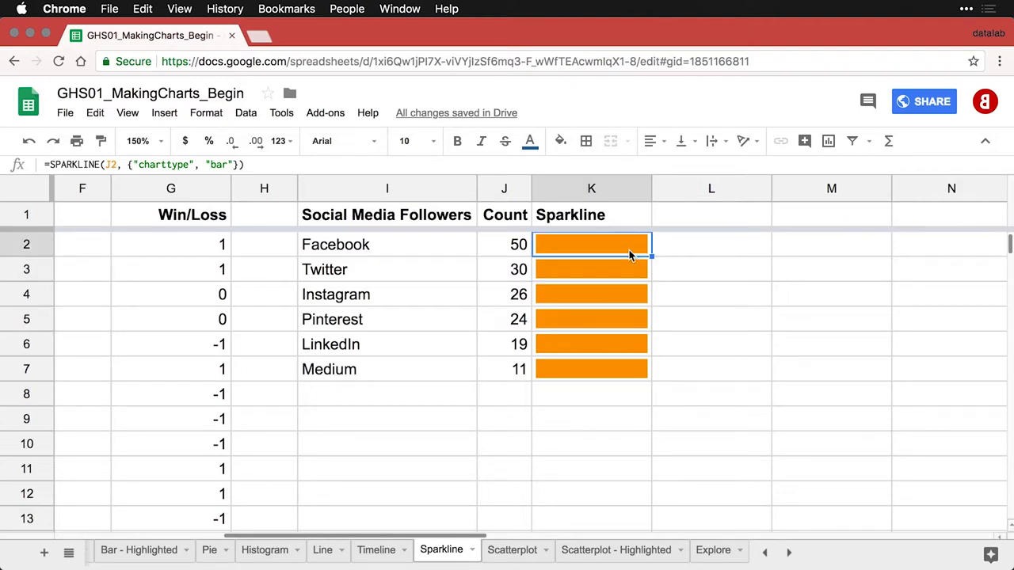
{"action": "mouse_move", "coordinate": [581, 259]}
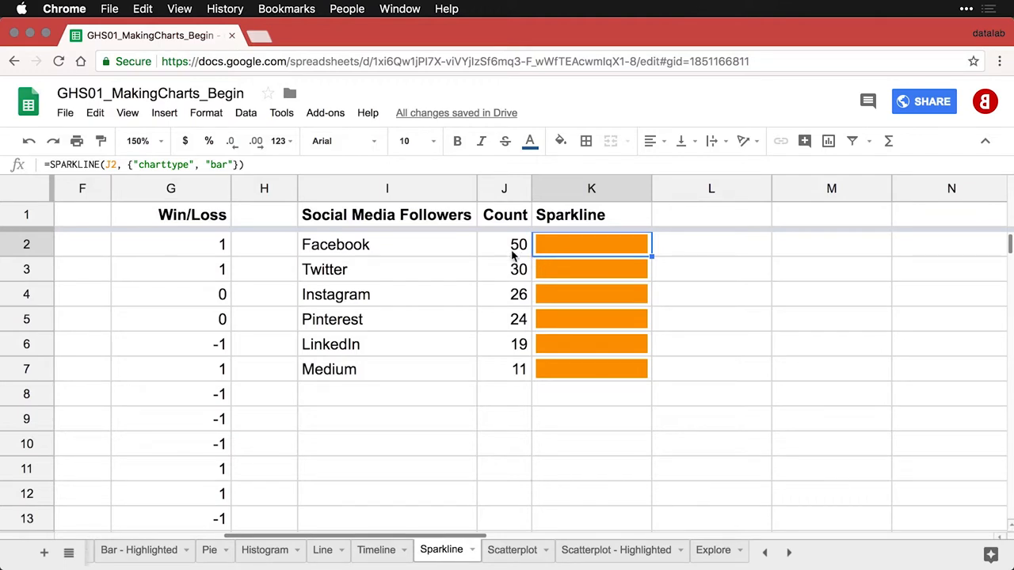
{"action": "mouse_move", "coordinate": [600, 253]}
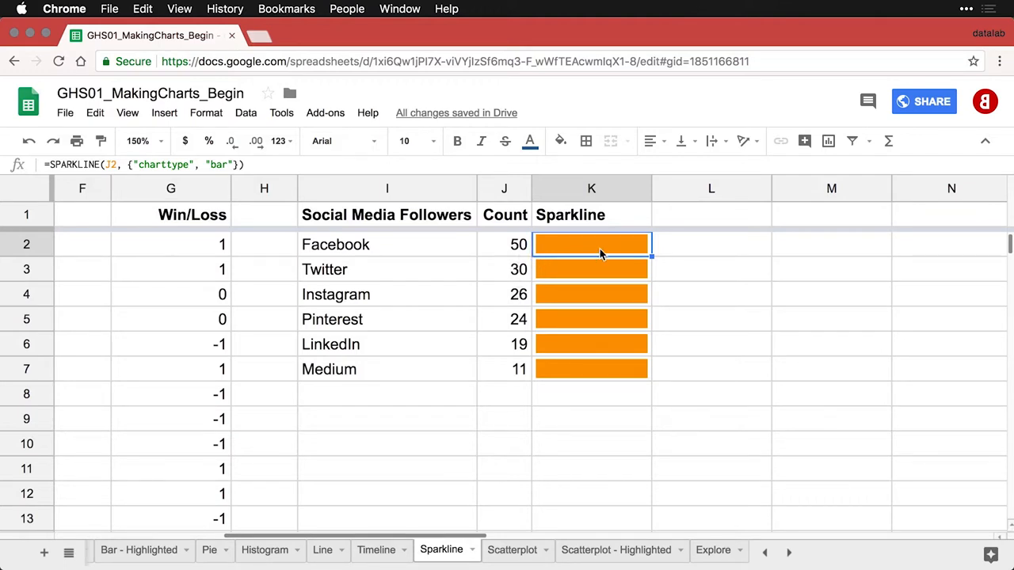
Add a "max" option of MAX(J$2:J$7) to the K2 bar sparkline and fill it down to K7.
{"action": "double_click", "coordinate": [591, 244]}
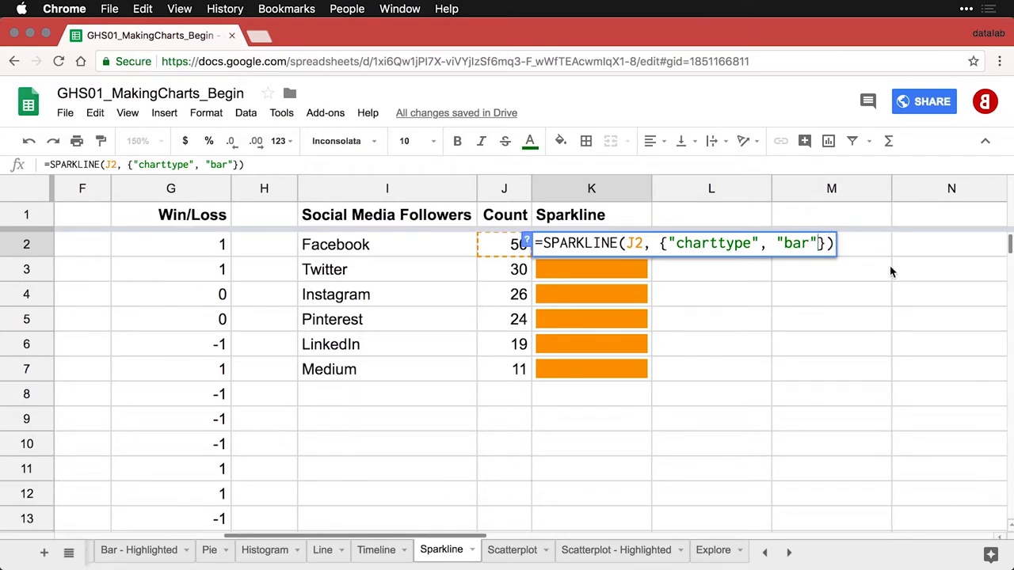
{"action": "type", "text": "; \"max\", MAX(J$2:J$7)"}
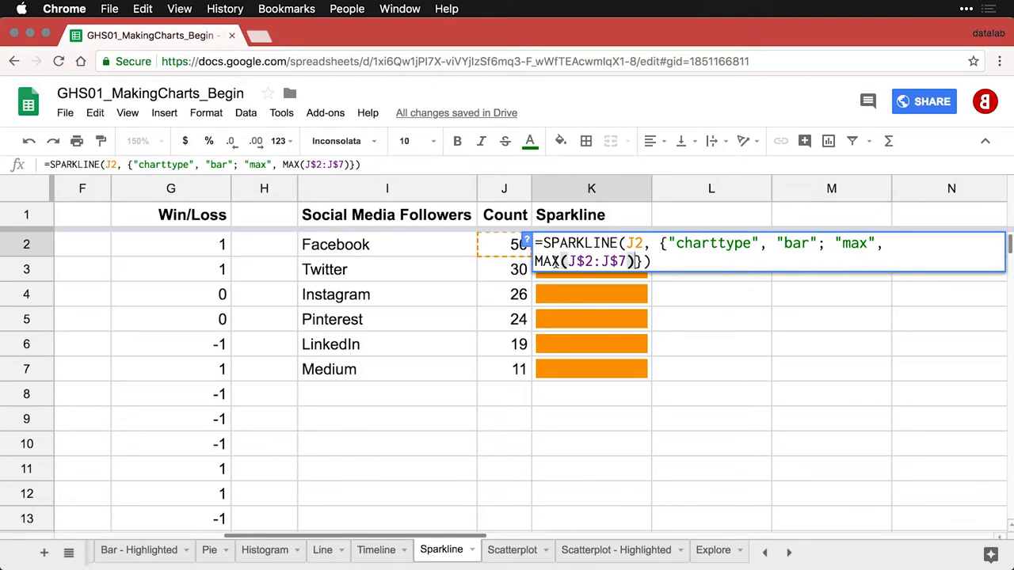
{"action": "mouse_move", "coordinate": [515, 368]}
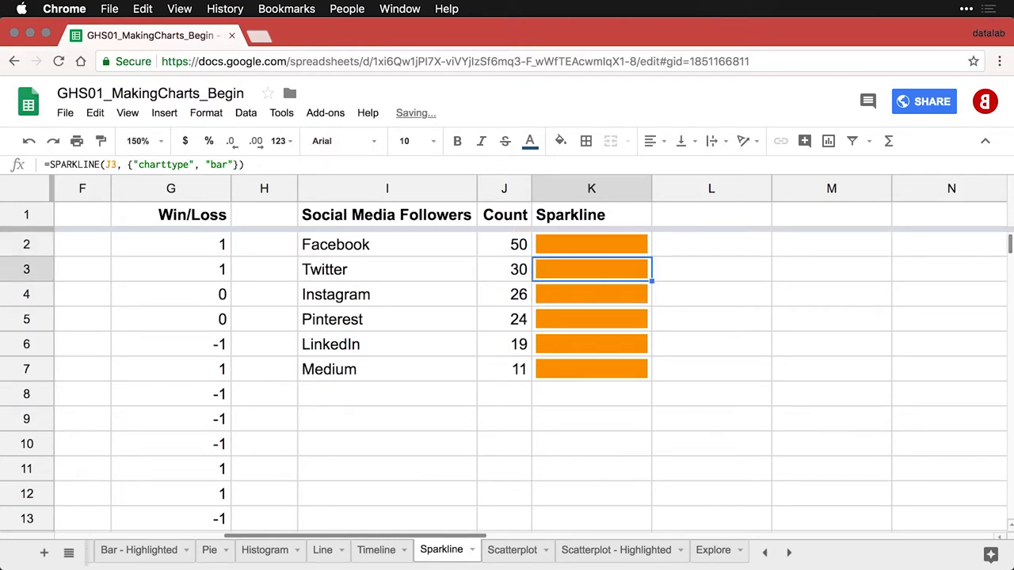
{"action": "left_click", "coordinate": [591, 244]}
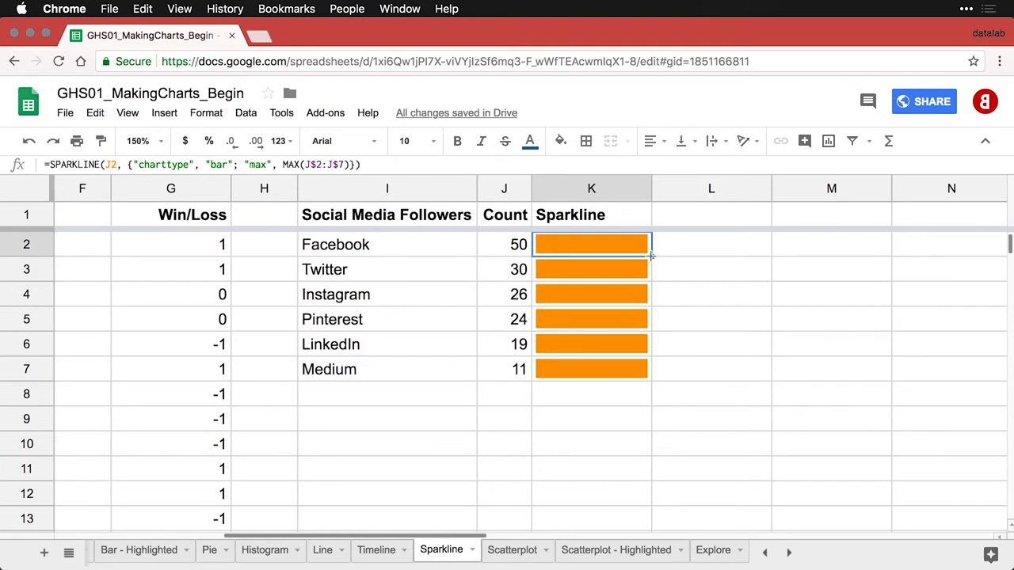
{"action": "left_click_drag", "start_coordinate": [650, 254], "coordinate": [650, 380]}
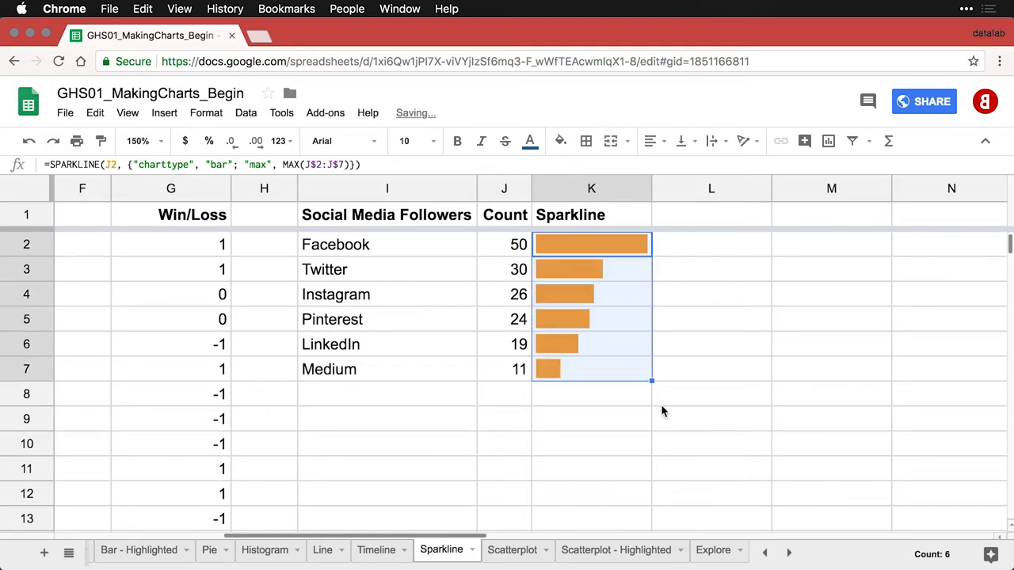
{"action": "left_click", "coordinate": [591, 394]}
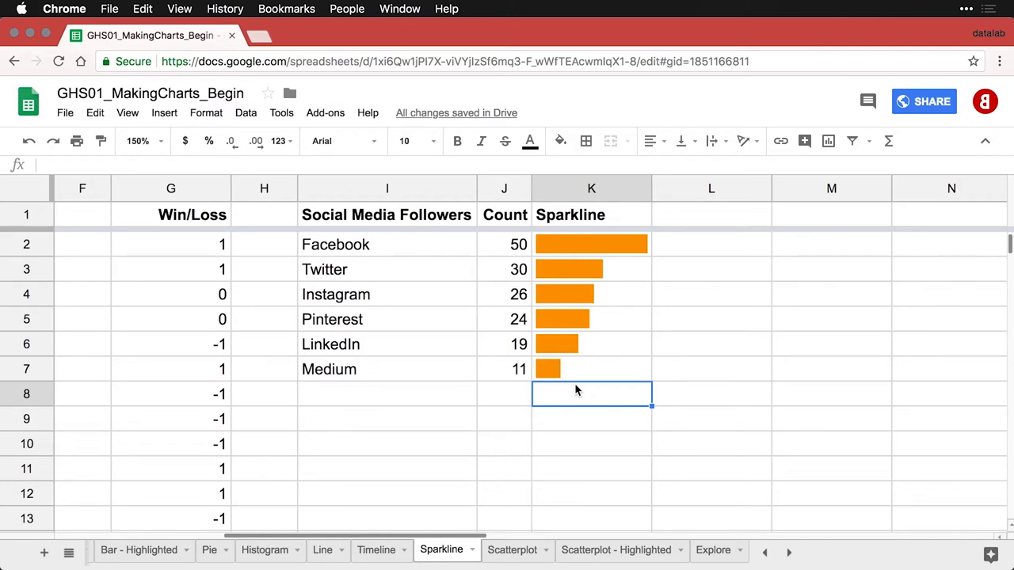
{"action": "mouse_move", "coordinate": [569, 383]}
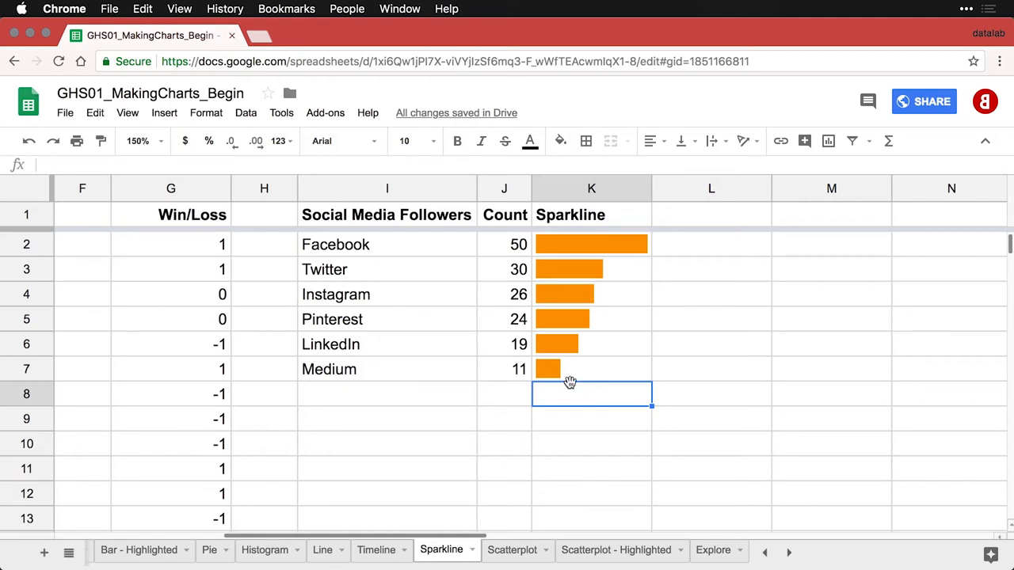
Set the sheet zoom to 100% and scroll back to the left edge.
{"action": "left_click", "coordinate": [143, 141]}
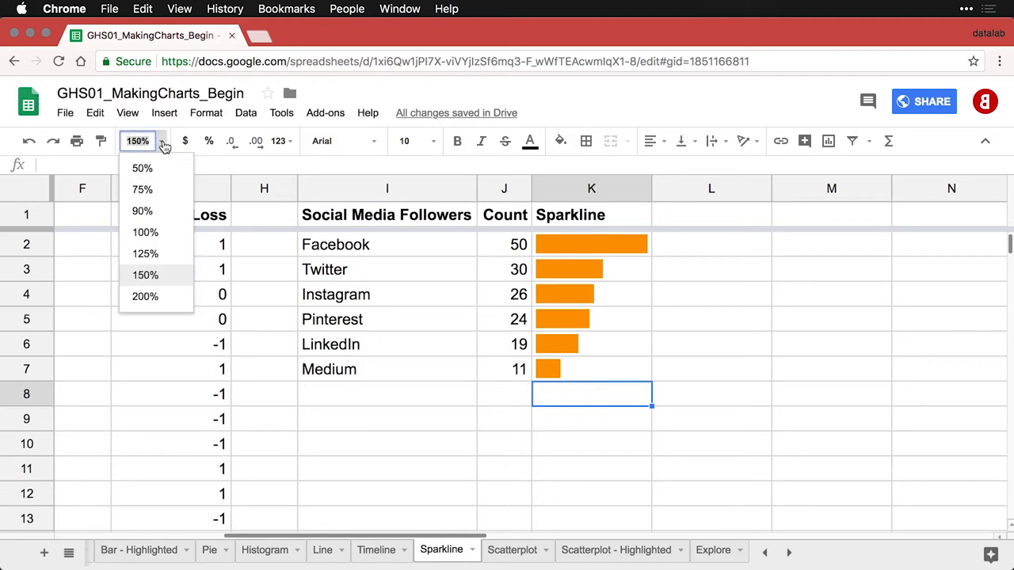
{"action": "left_click", "coordinate": [145, 232]}
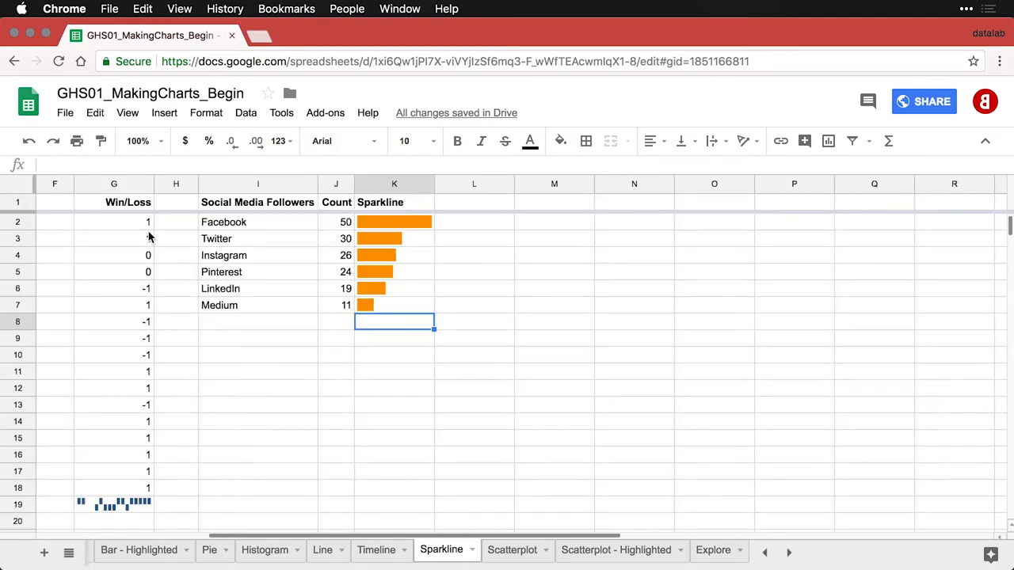
{"action": "scroll", "scroll_direction": "left", "scroll_amount": 3}
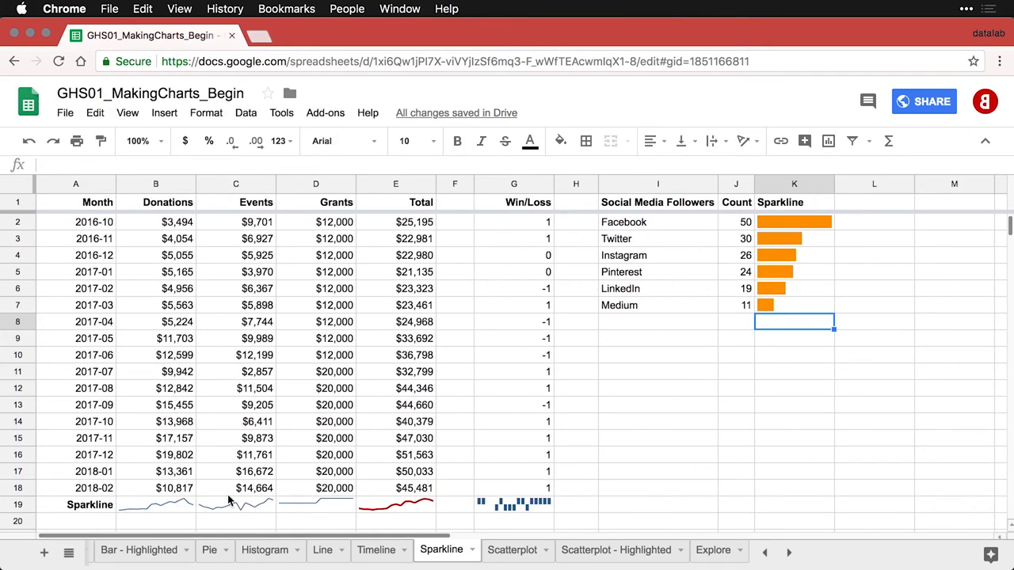
{"action": "mouse_move", "coordinate": [621, 459]}
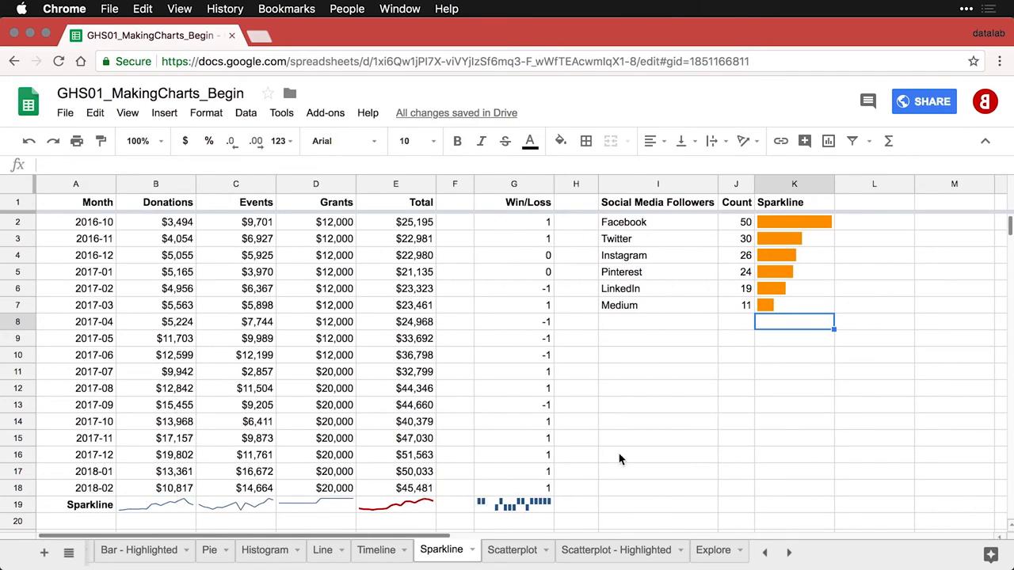